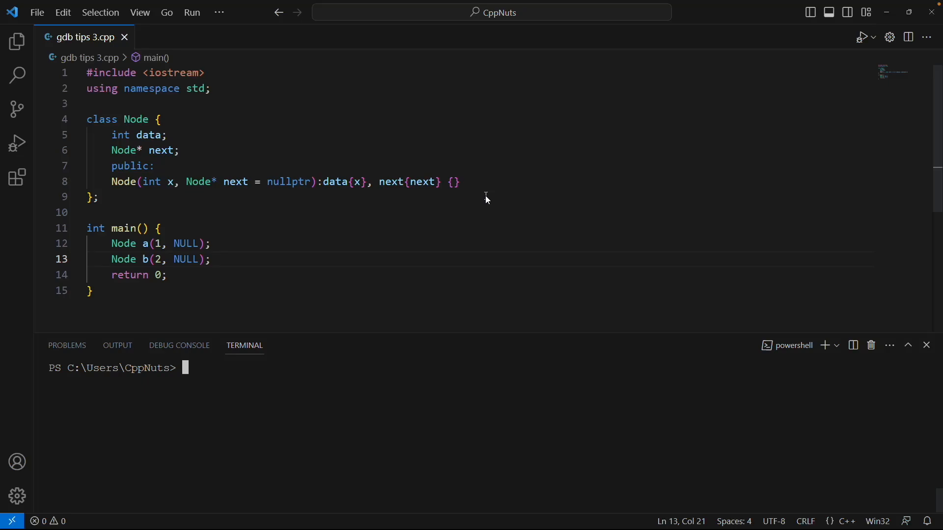
mouse_move(459, 263)
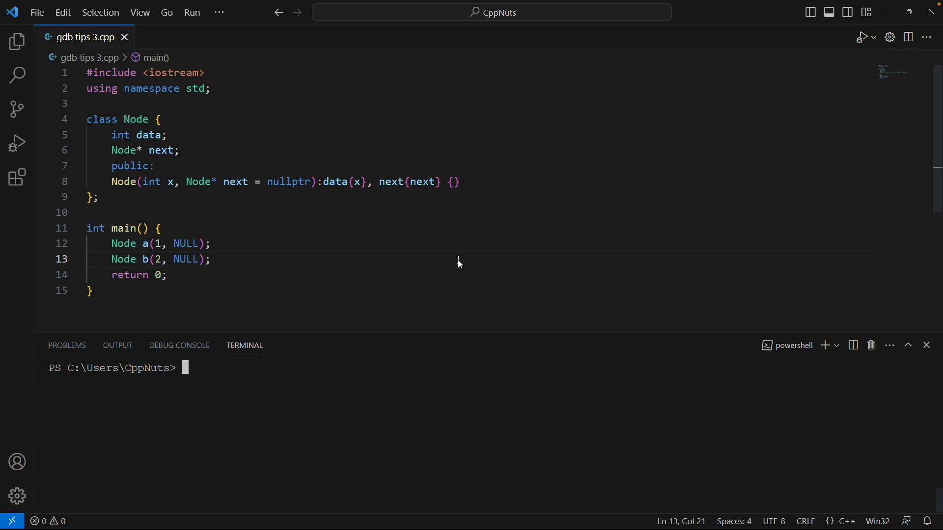
mouse_move(470, 457)
type("b main")
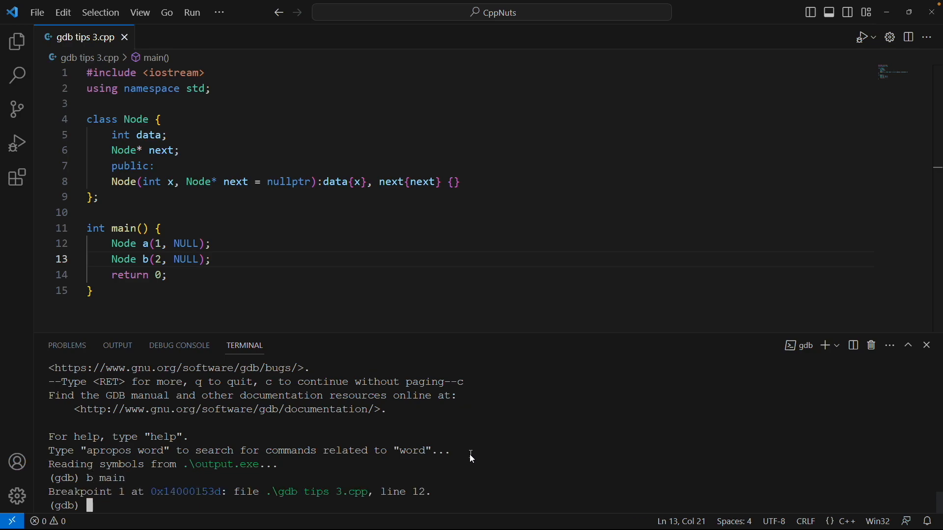
mouse_move(474, 493)
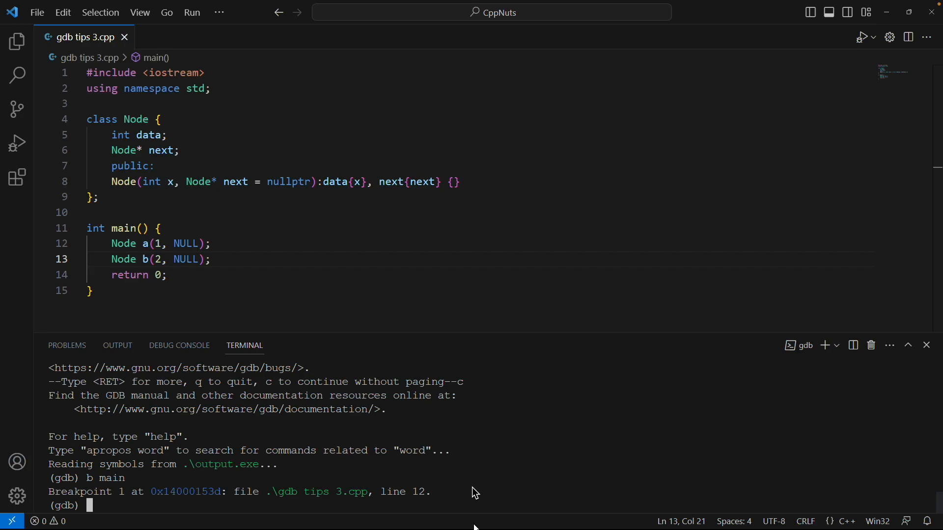
Try 'n' before the program runs, then run it to stop at the main breakpoint on line 12.
type("n")
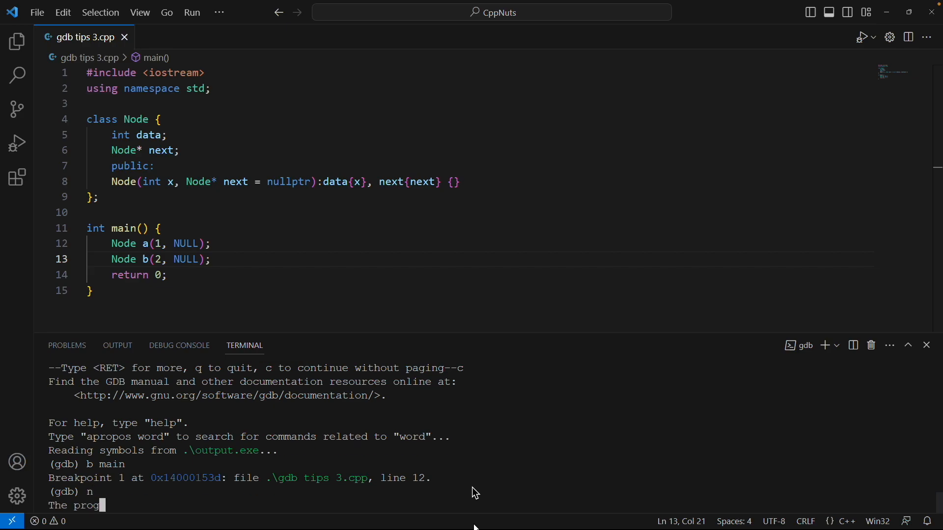
key("Return")
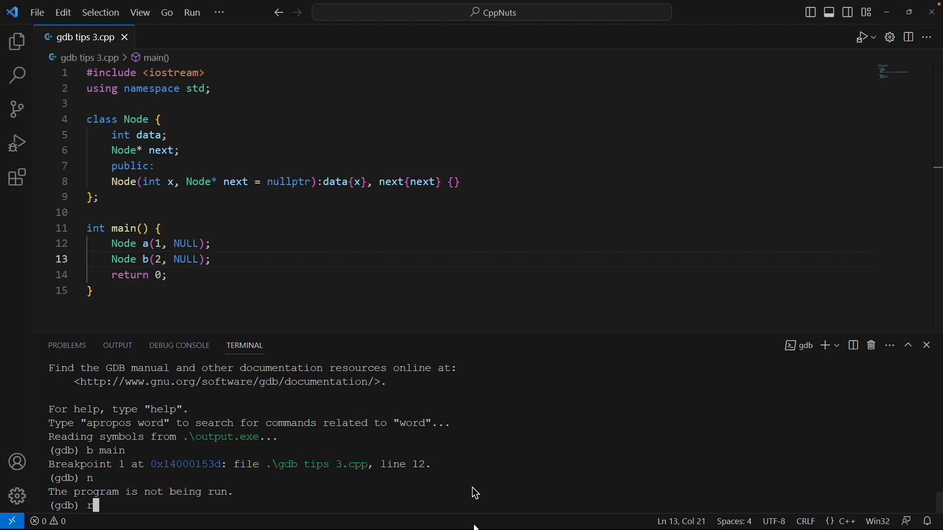
key("Return")
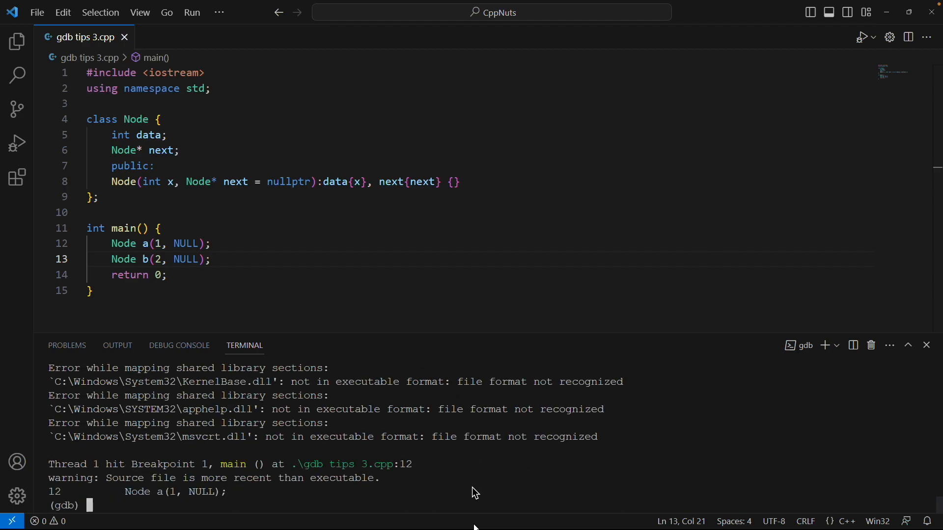
mouse_move(49, 494)
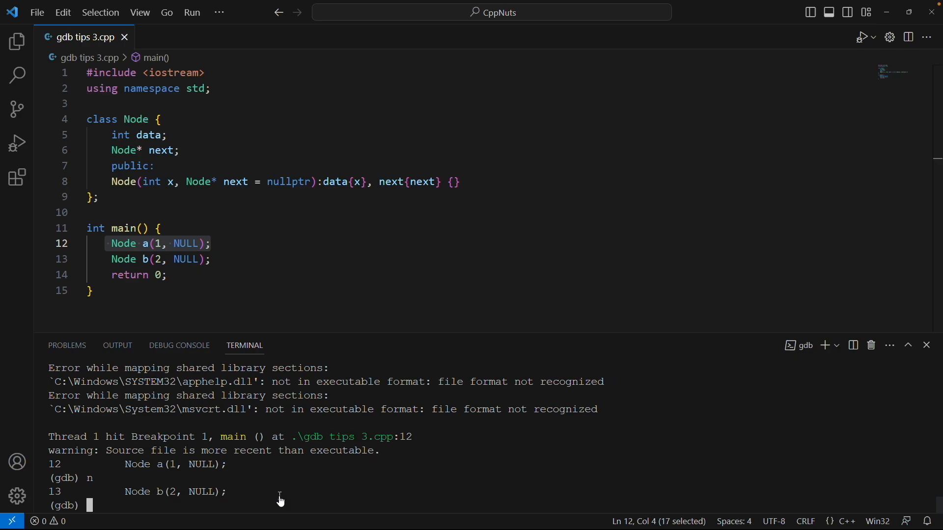
Step past both Node constructions and print a, showing data = 1, next = 0x0.
type("n")
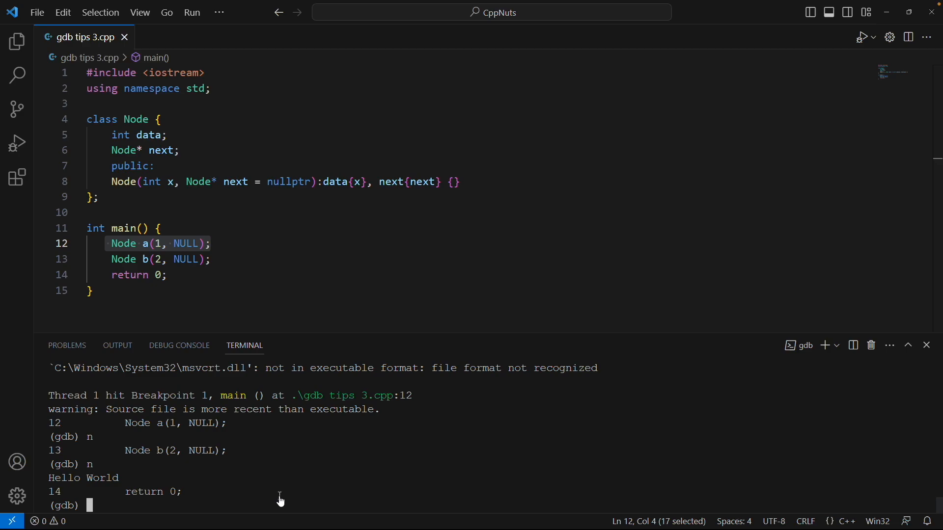
type("p a")
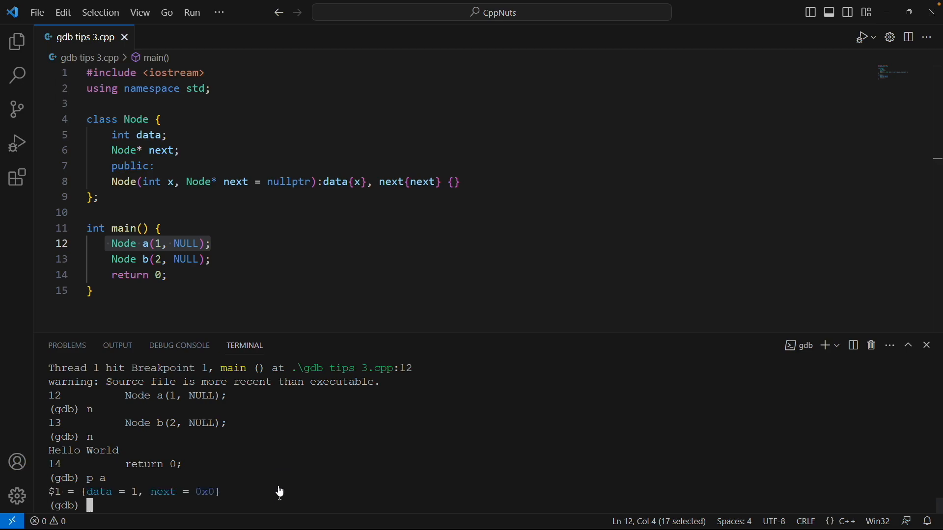
mouse_move(203, 497)
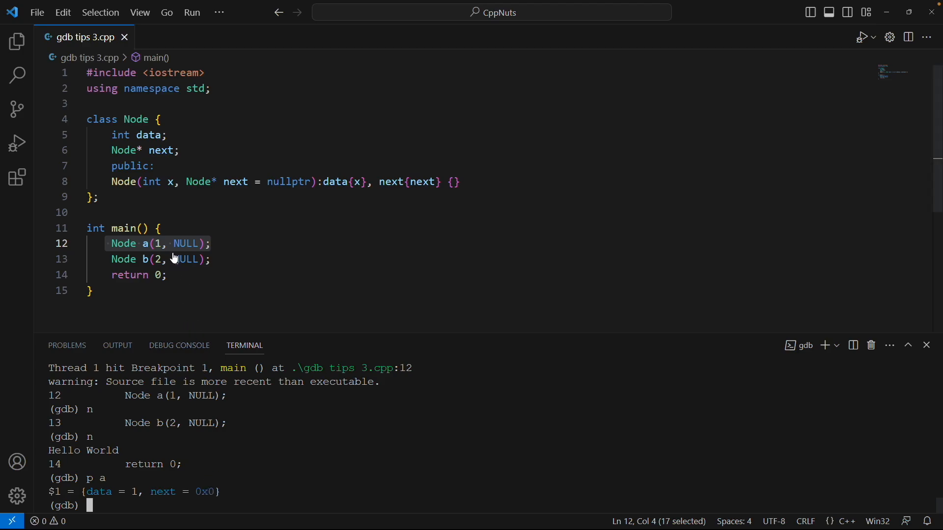
mouse_move(175, 235)
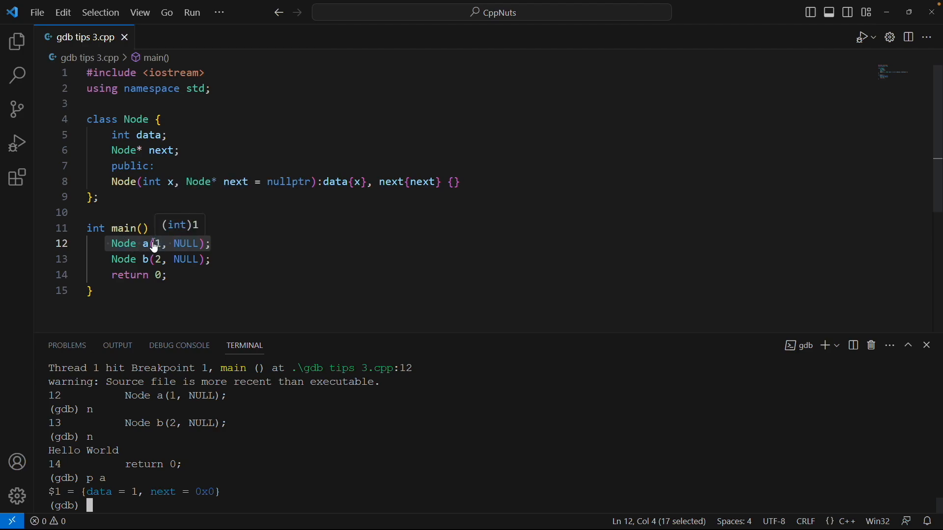
mouse_move(186, 246)
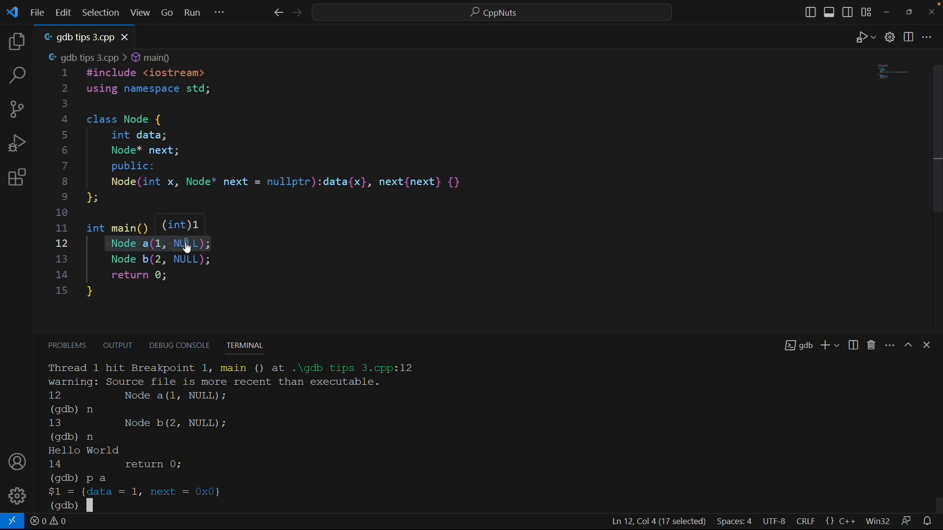
mouse_move(140, 243)
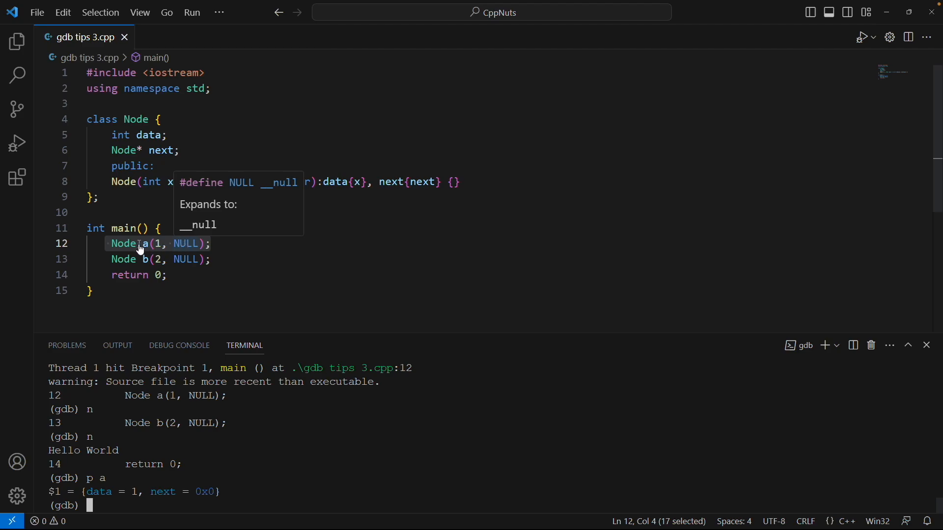
mouse_move(142, 259)
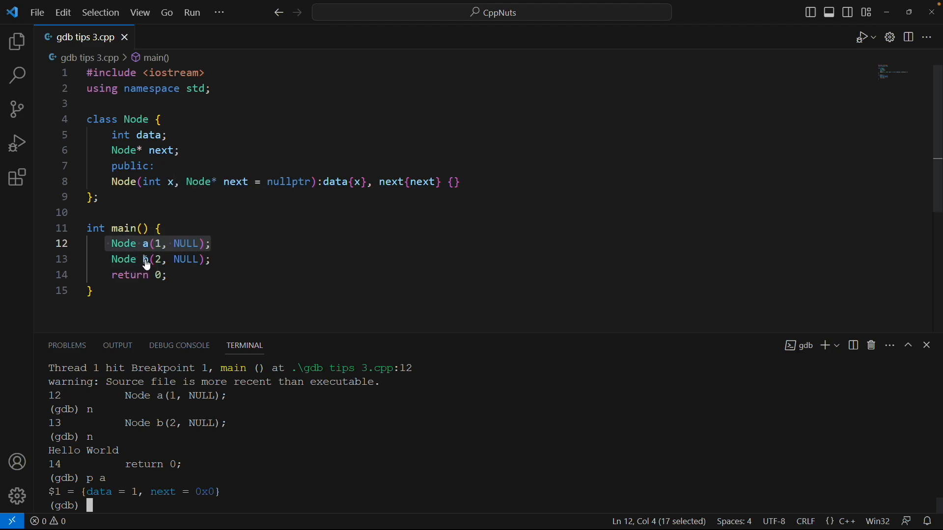
mouse_move(171, 263)
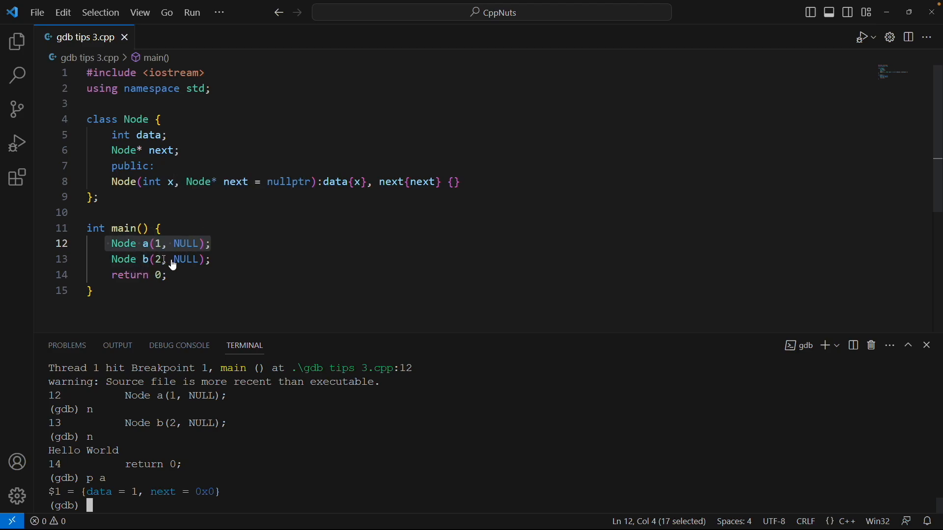
mouse_move(224, 263)
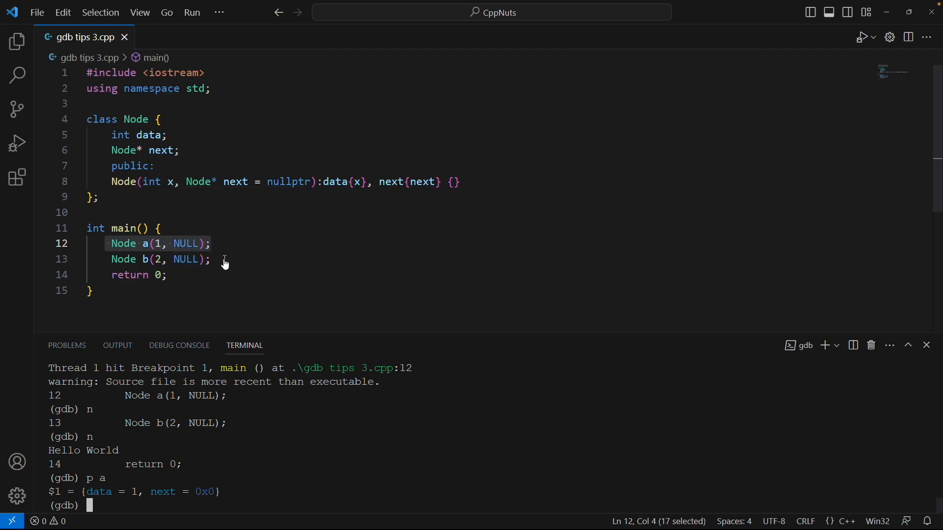
Print b (no symbol found) and list main's locals, which show only a with data = 1.
type("p b")
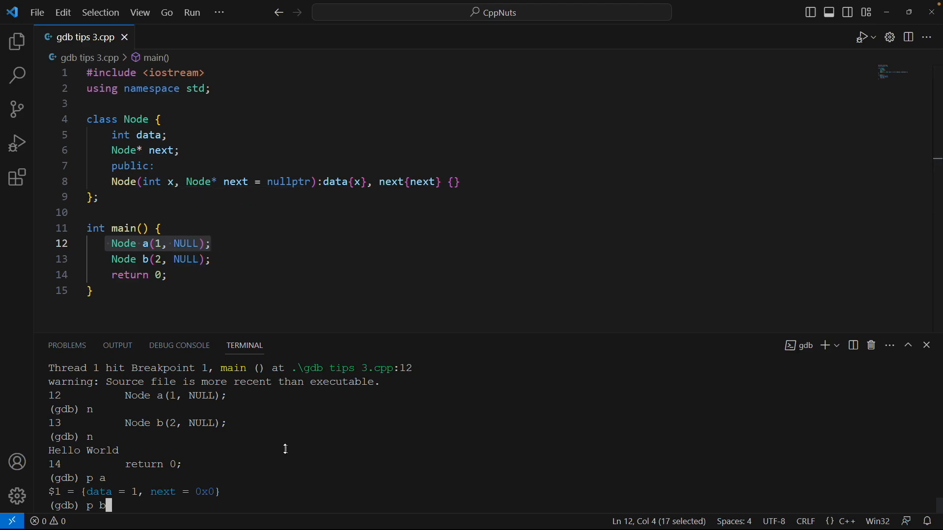
key("Return")
type("info")
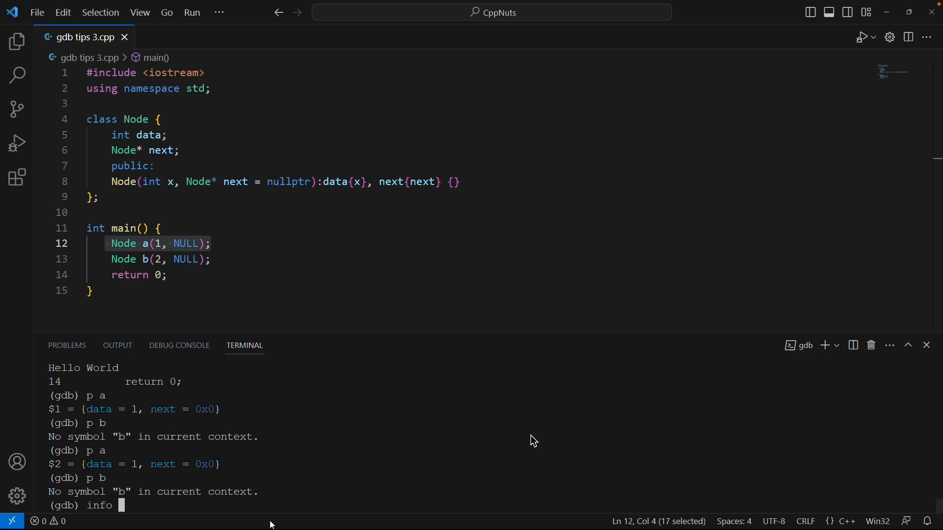
key("Return")
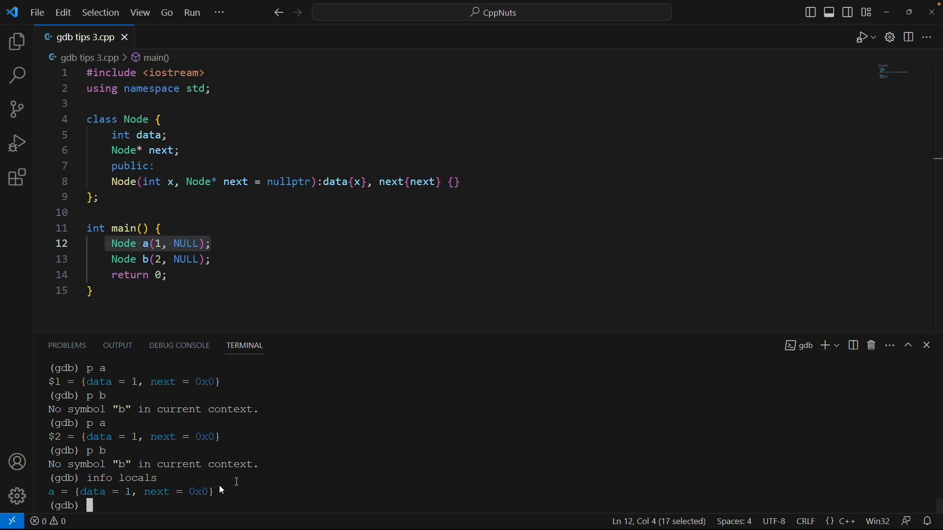
mouse_move(92, 496)
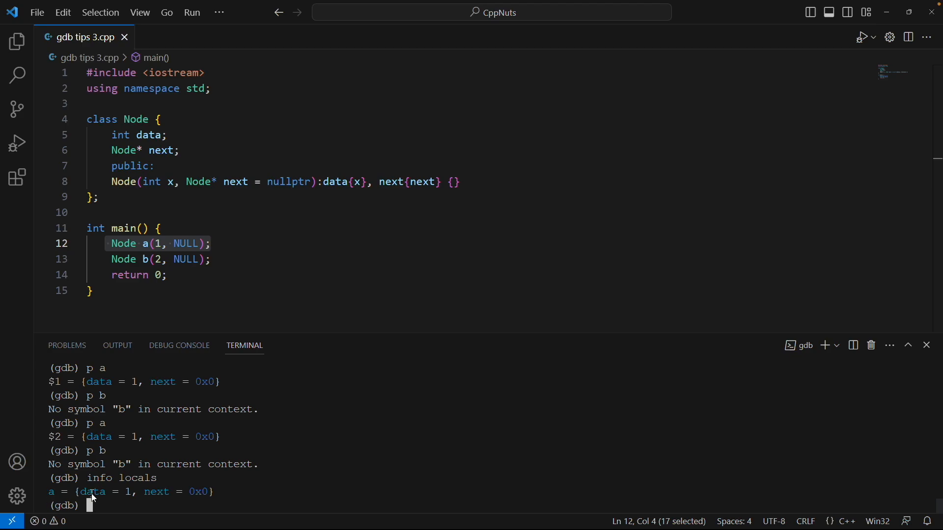
mouse_move(340, 456)
type("p b")
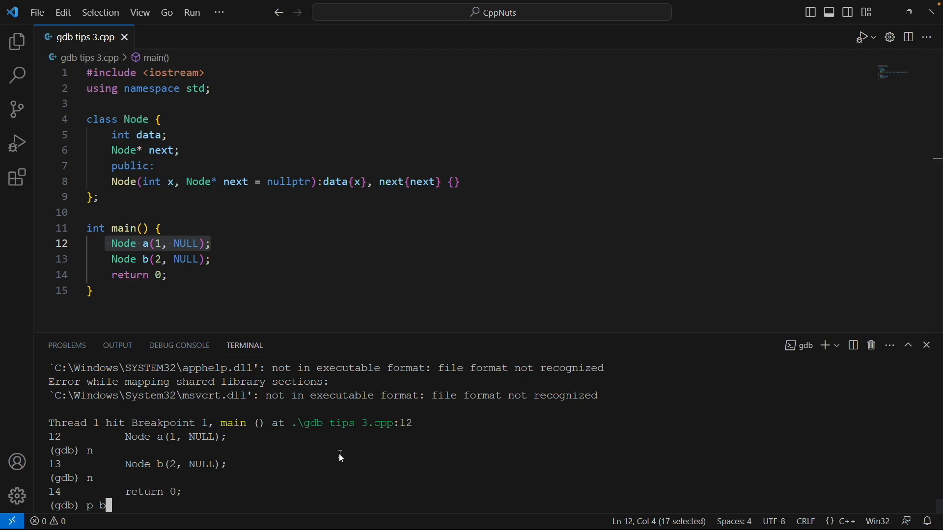
Print b and a after stepping to return 0, showing data = 2 and data = 1.
key("Return")
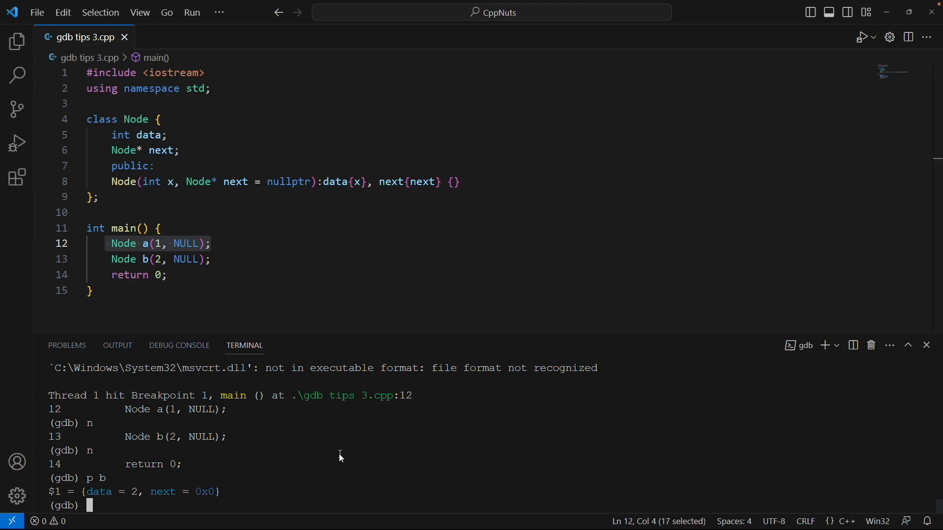
type("p b")
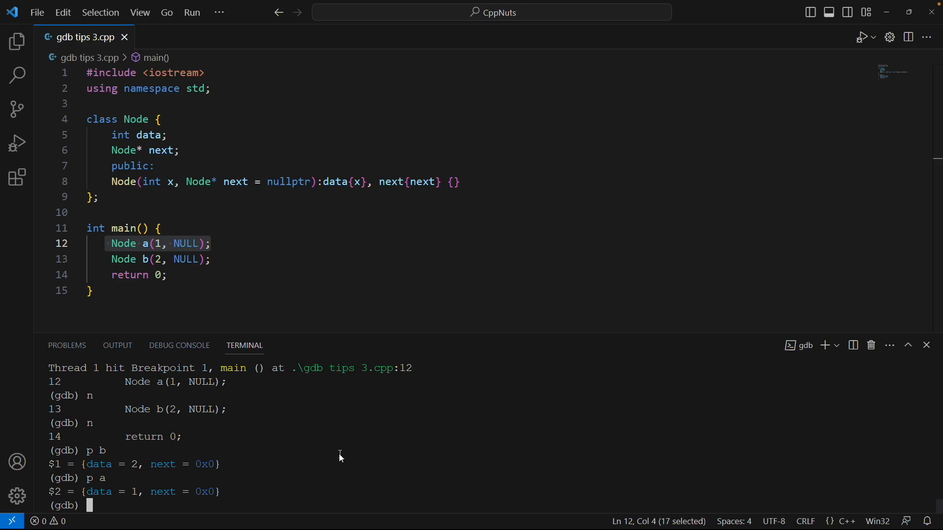
Assign a.data = 5 with 'set variable' and print a and $3 to confirm data = 5.
type("set variable")
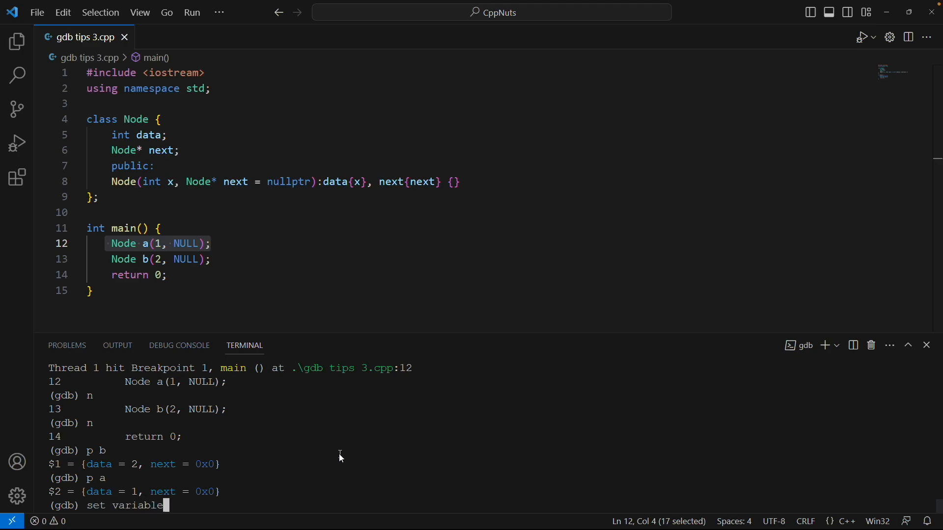
type("a")
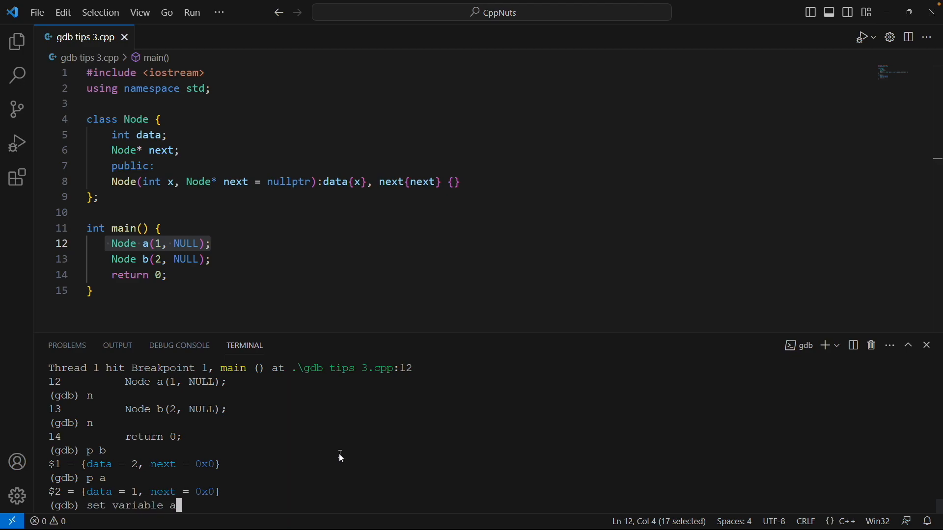
type(".data")
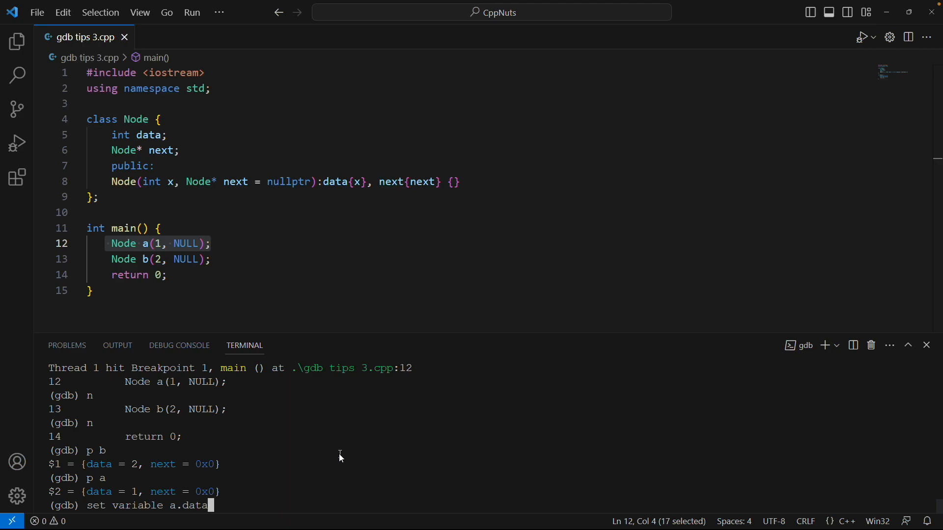
type("=5")
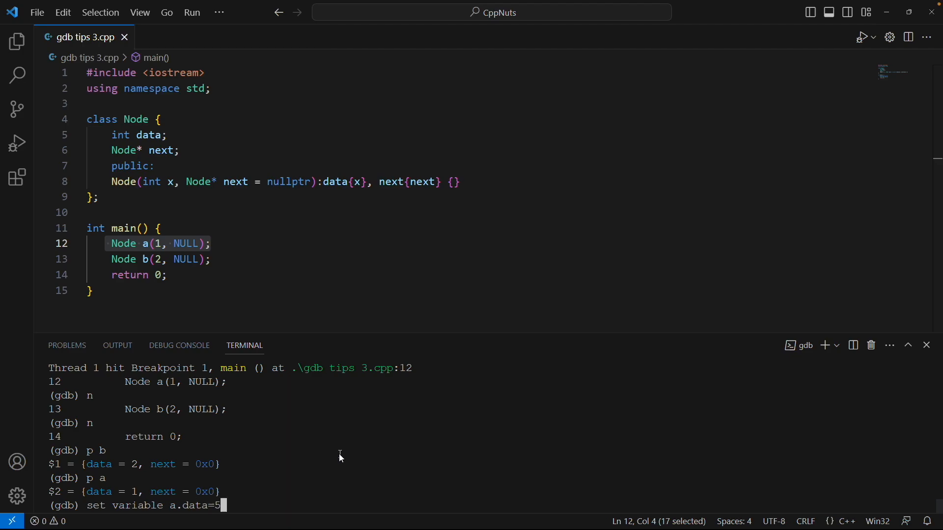
key("Return")
type("p a")
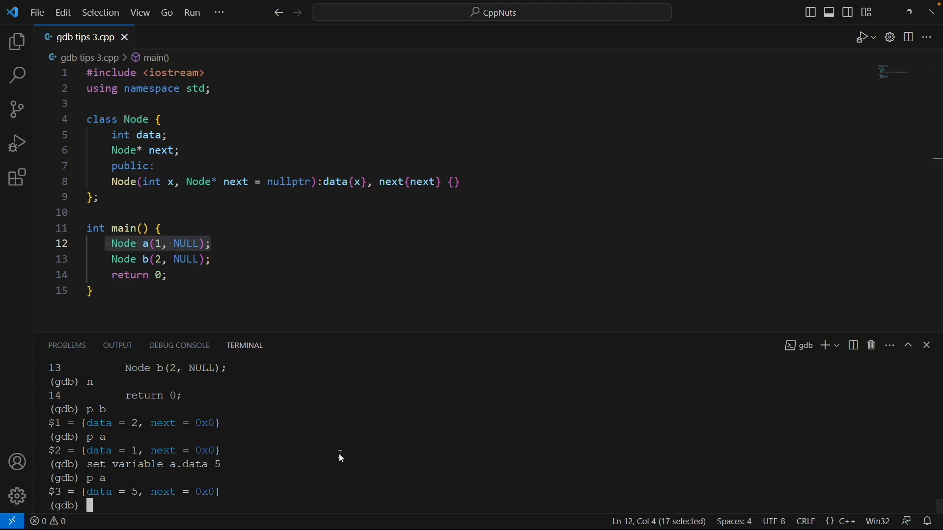
mouse_move(31, 503)
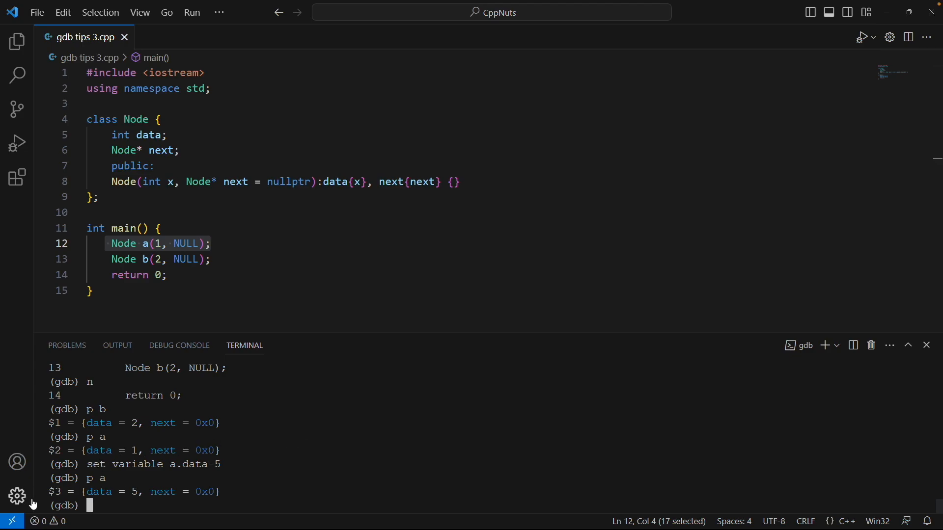
mouse_move(48, 491)
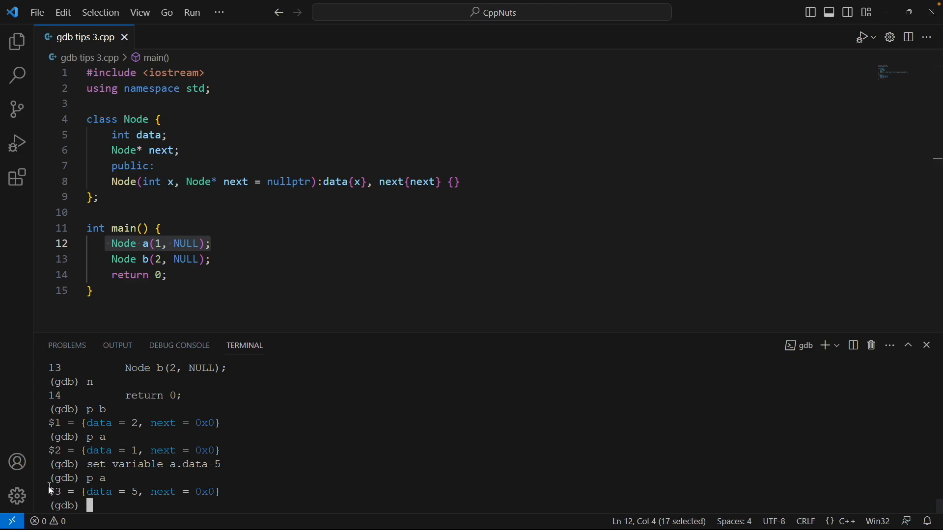
type("p $3")
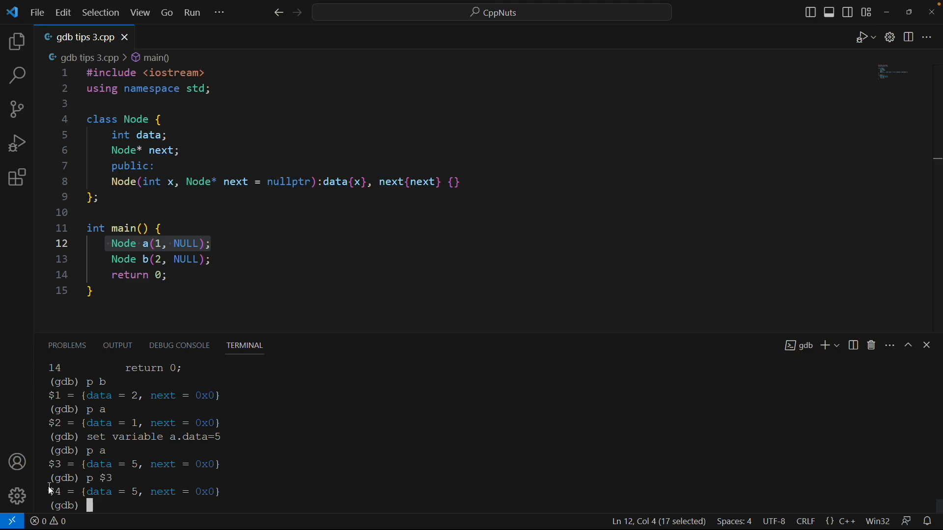
mouse_move(230, 465)
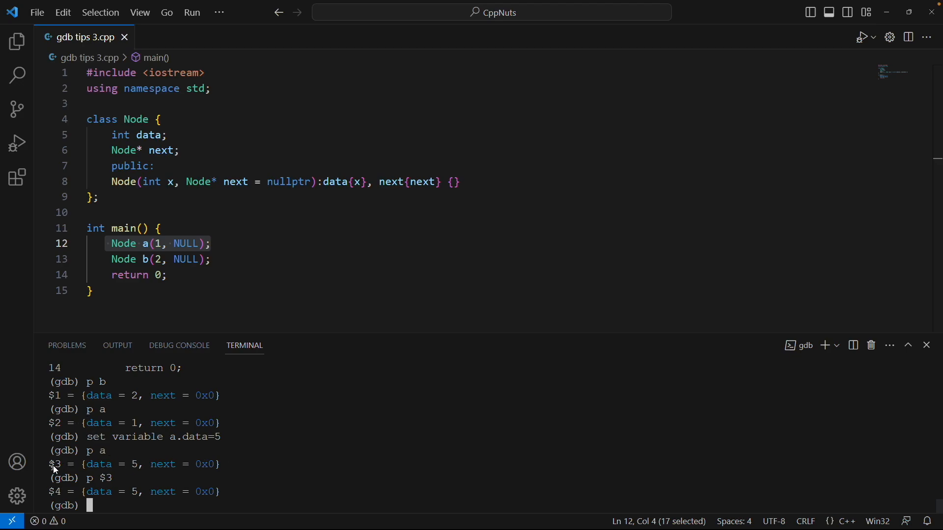
mouse_move(68, 465)
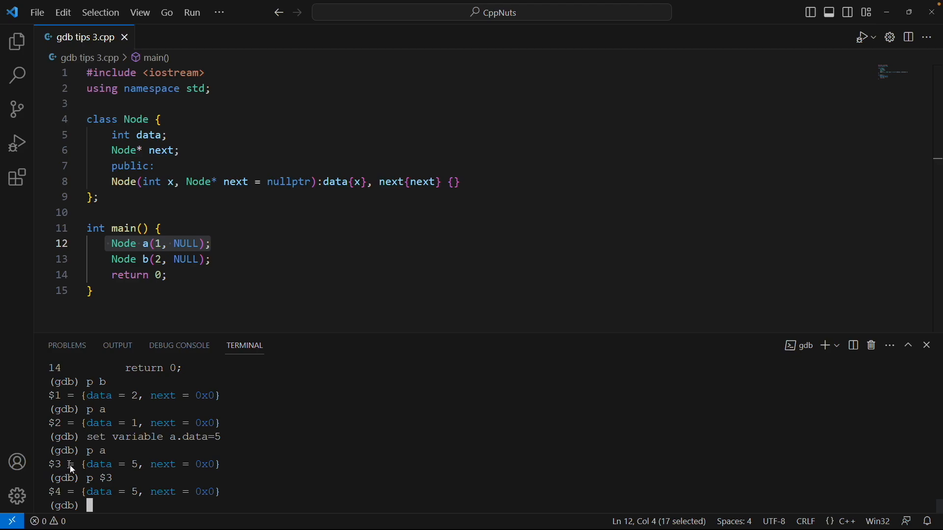
mouse_move(74, 470)
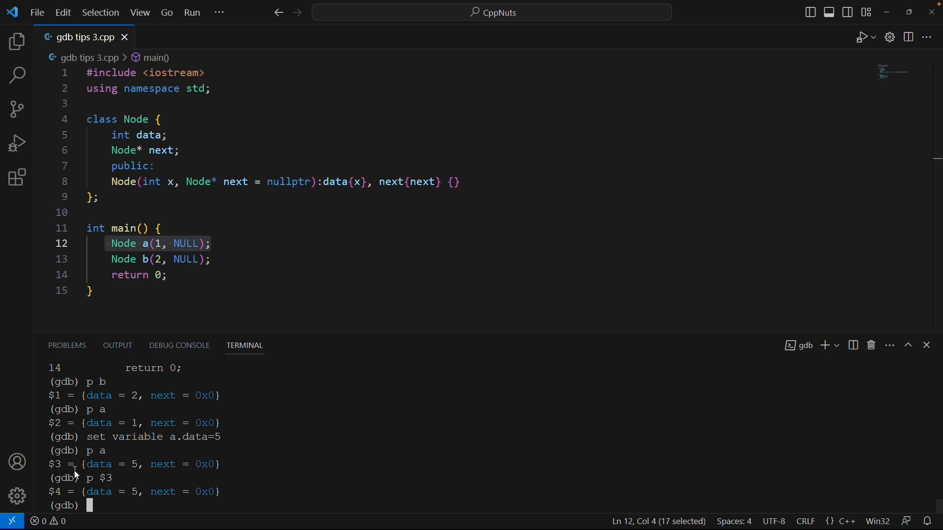
mouse_move(283, 421)
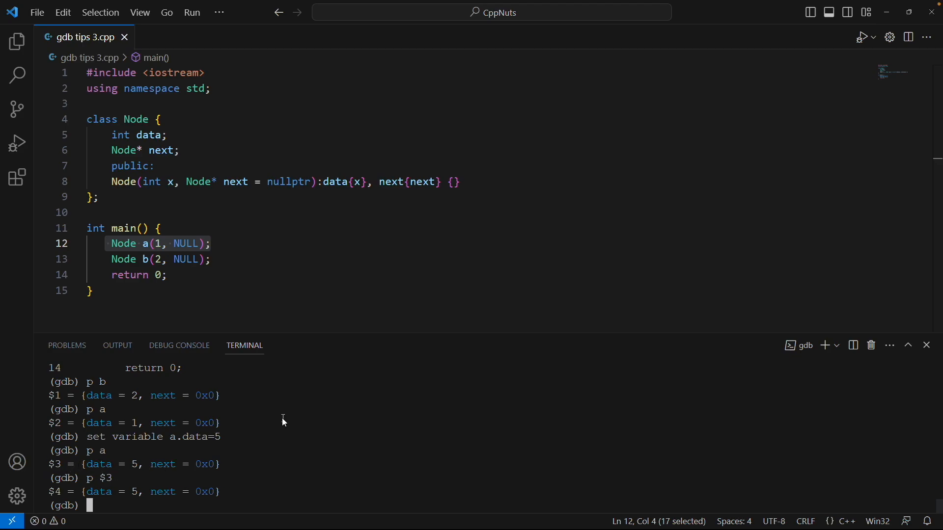
type("set varia")
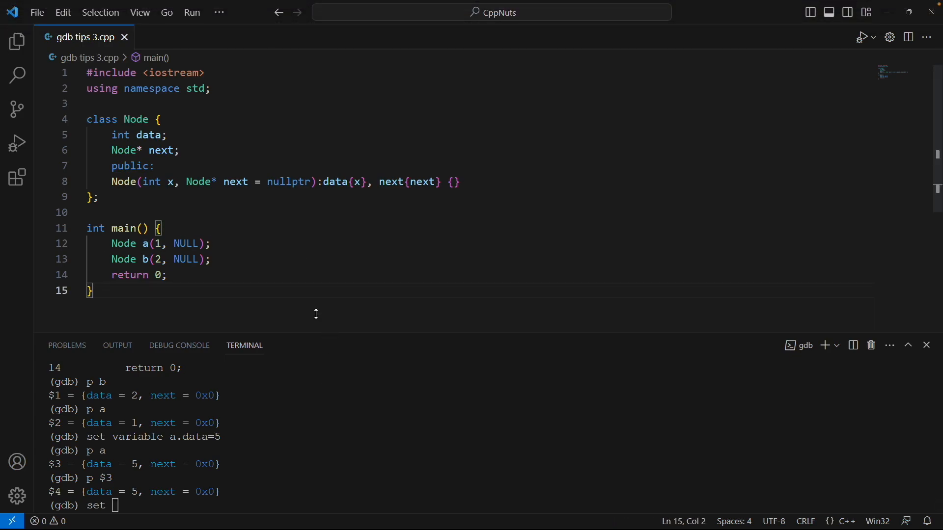
Write the note 'set variable variable_name=exp;' below main in the source file.
type("set varia")
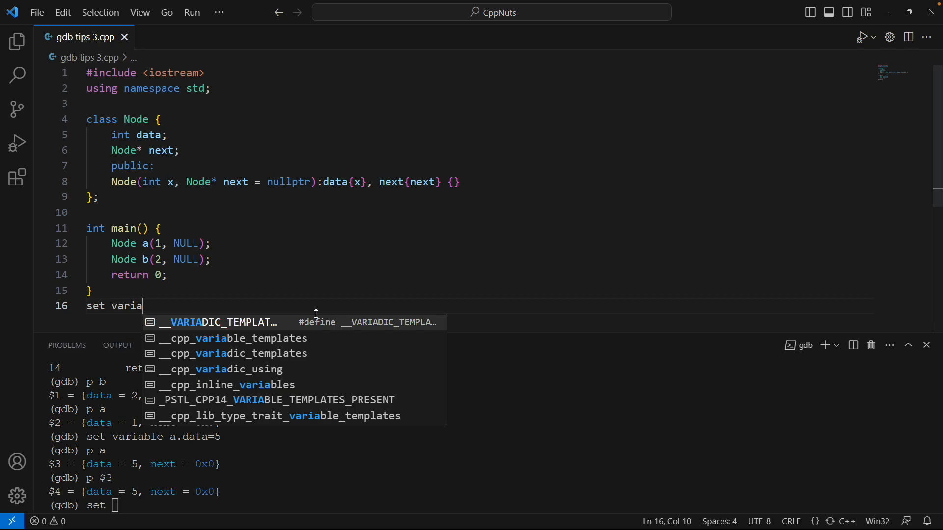
type("ble variable_name")
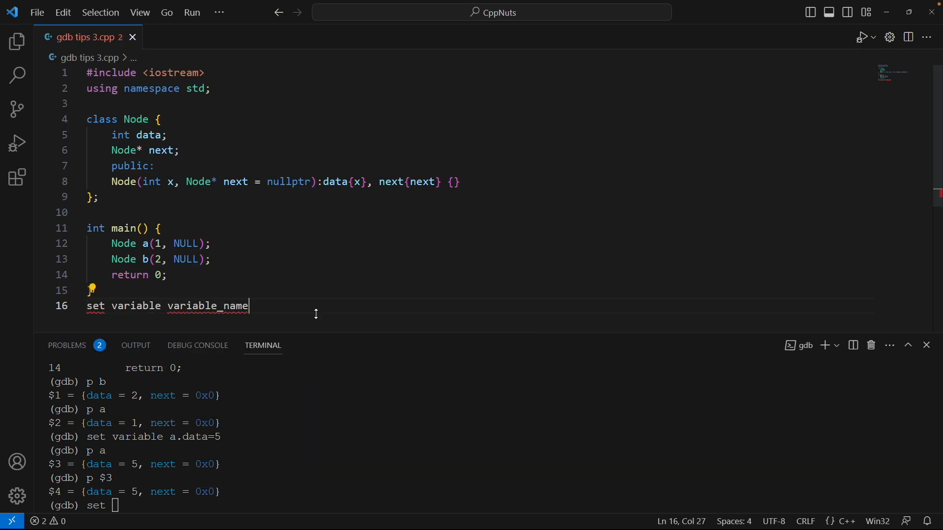
type("=exp;")
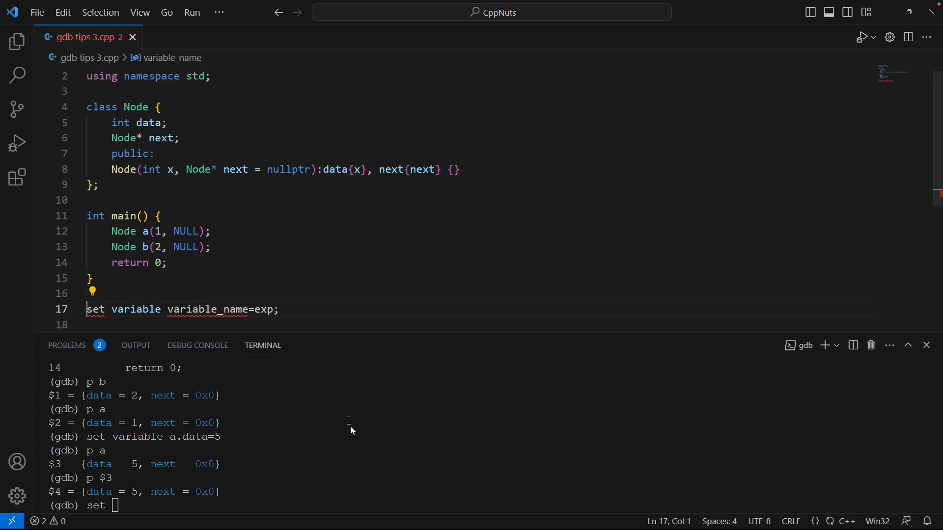
type("variable")
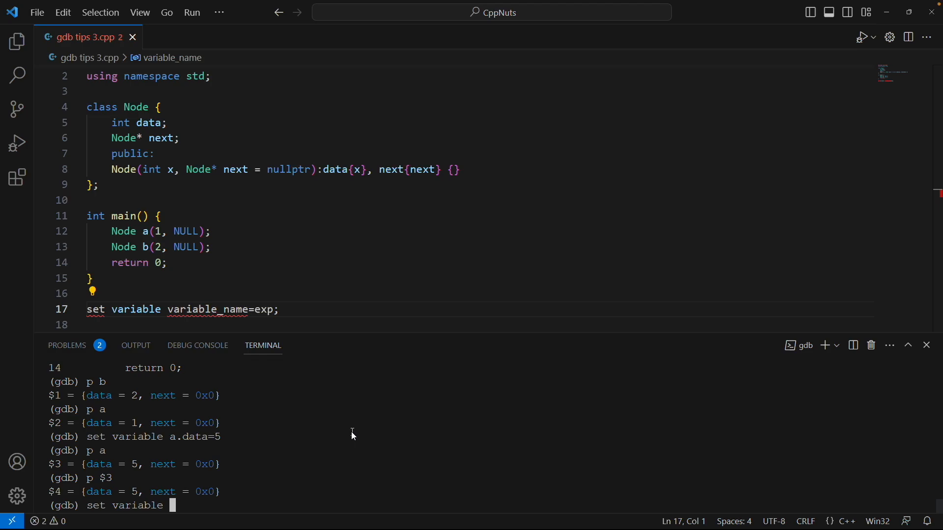
Assign b.next = a (bogus next = 0x5), then b.next = &a so it holds a's address.
type("b.net")
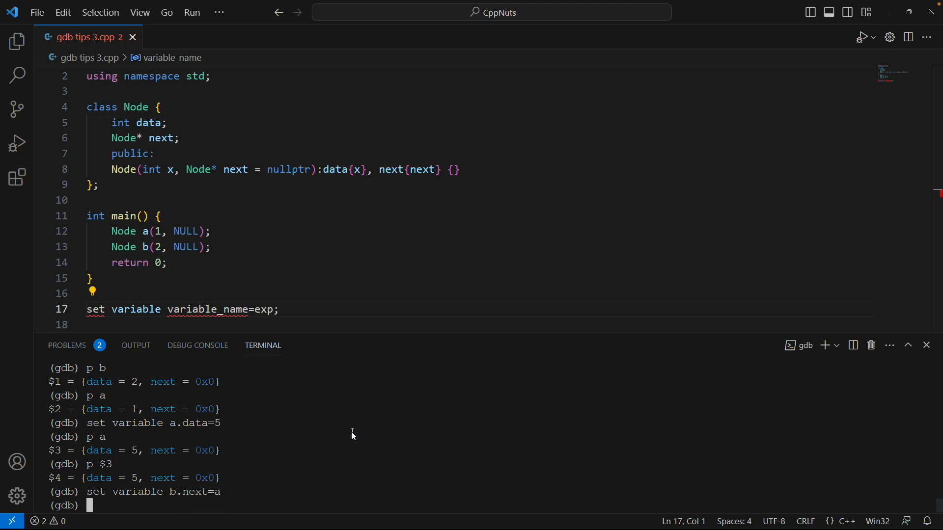
type("p")
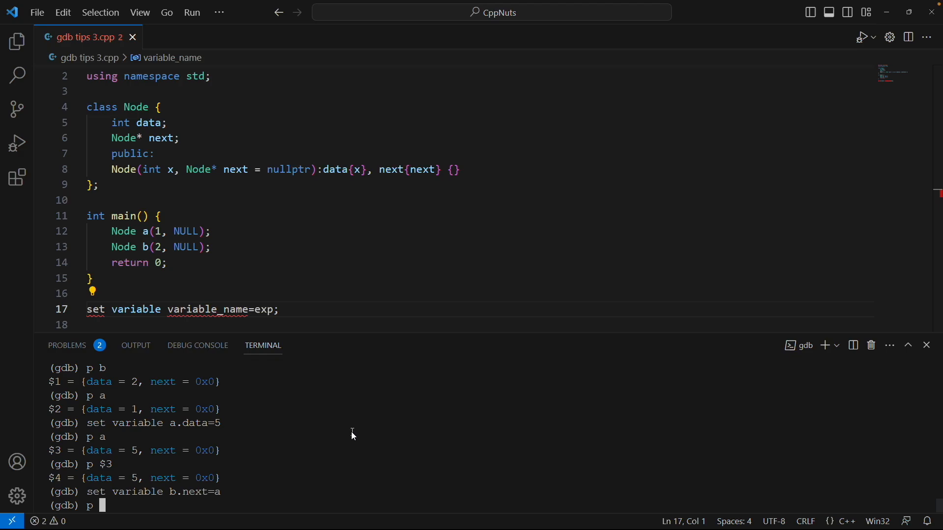
key("Return")
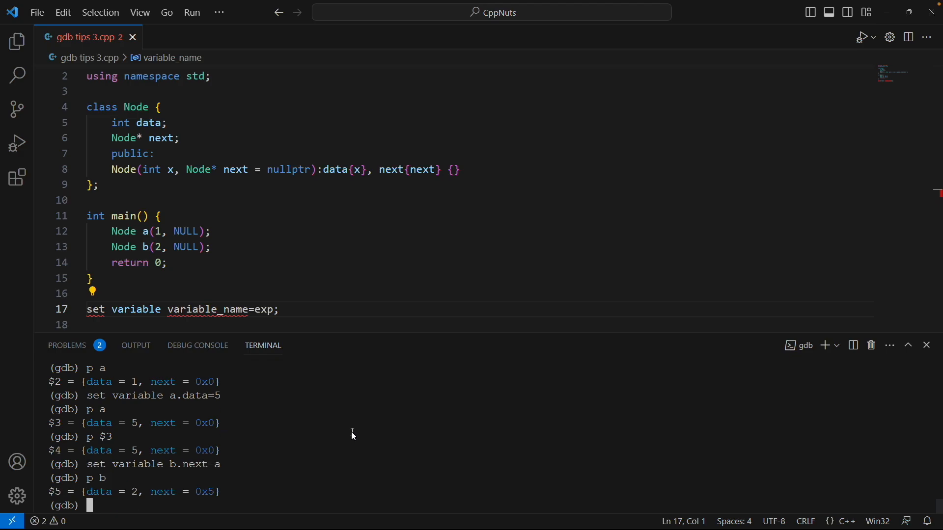
type("set variable b.next=a")
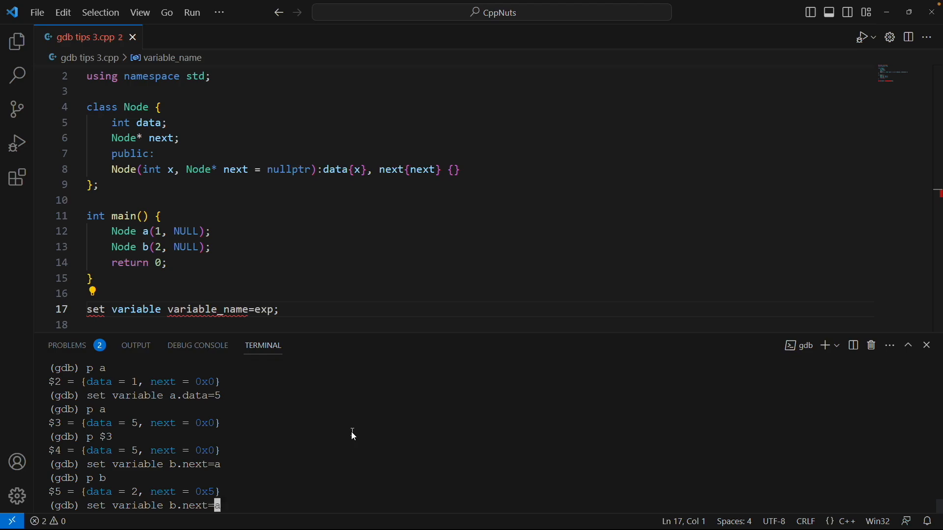
key("Return")
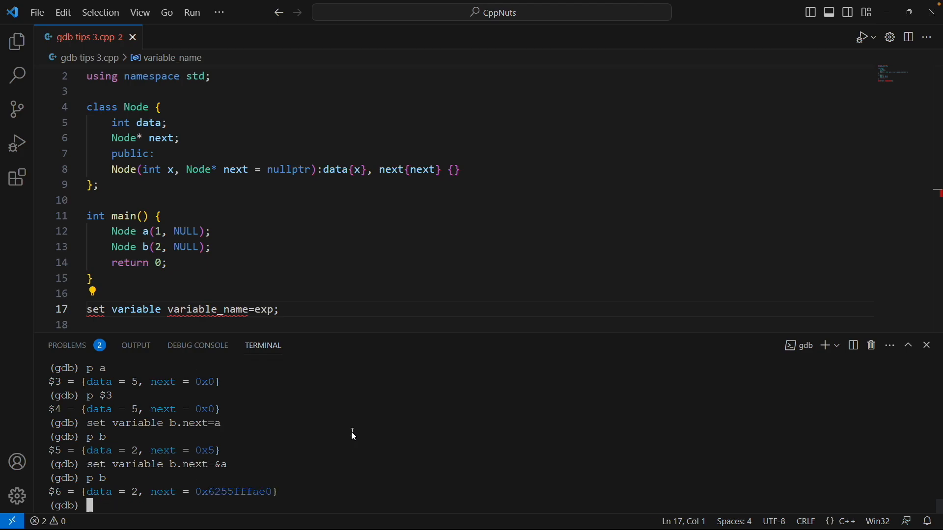
mouse_move(154, 498)
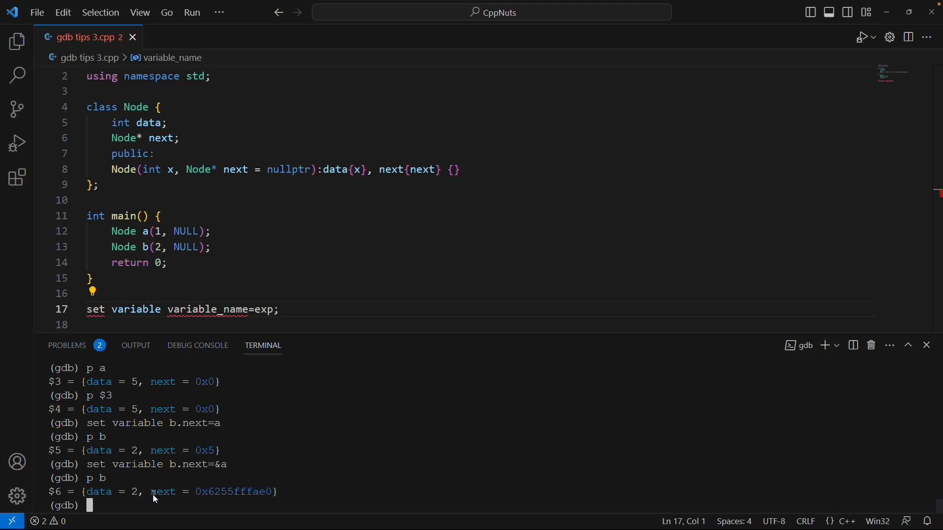
mouse_move(239, 498)
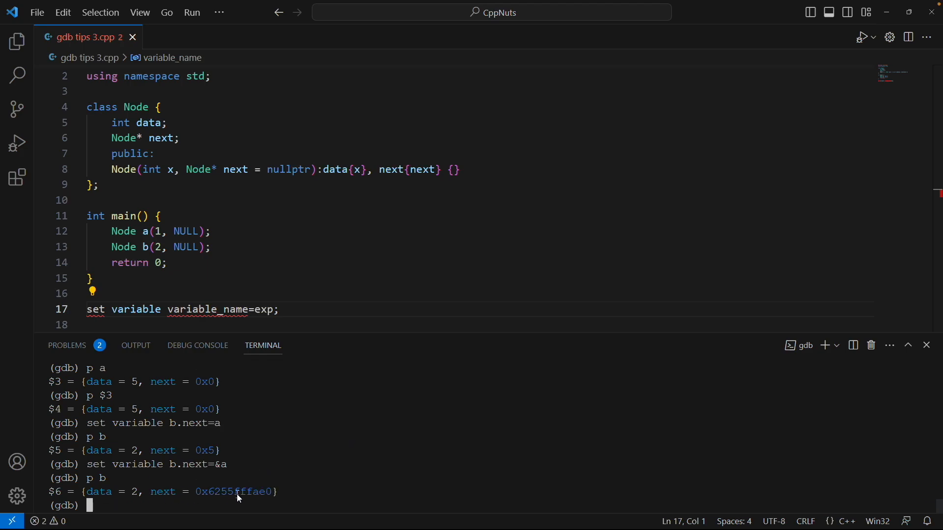
Print b.next as a Node pointer, then *b.next showing data = 5, next = 0x0.
type("p")
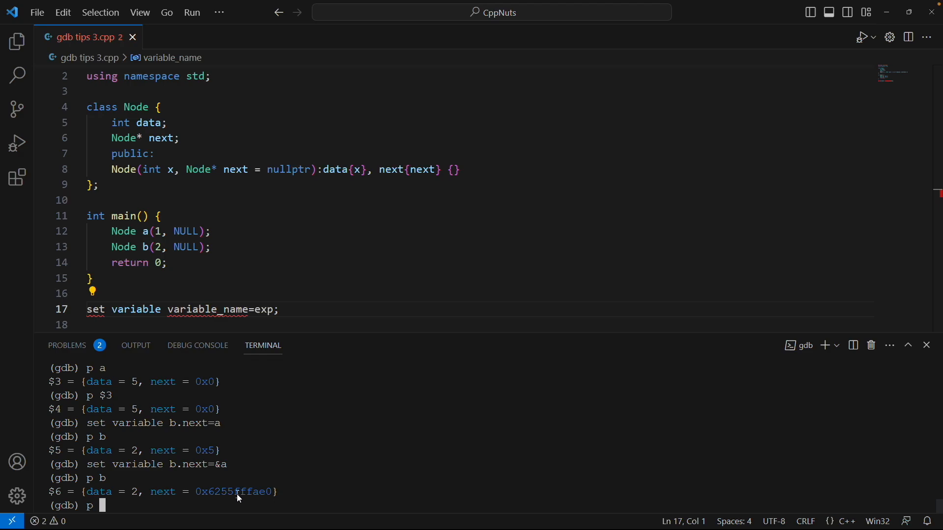
type("b.")
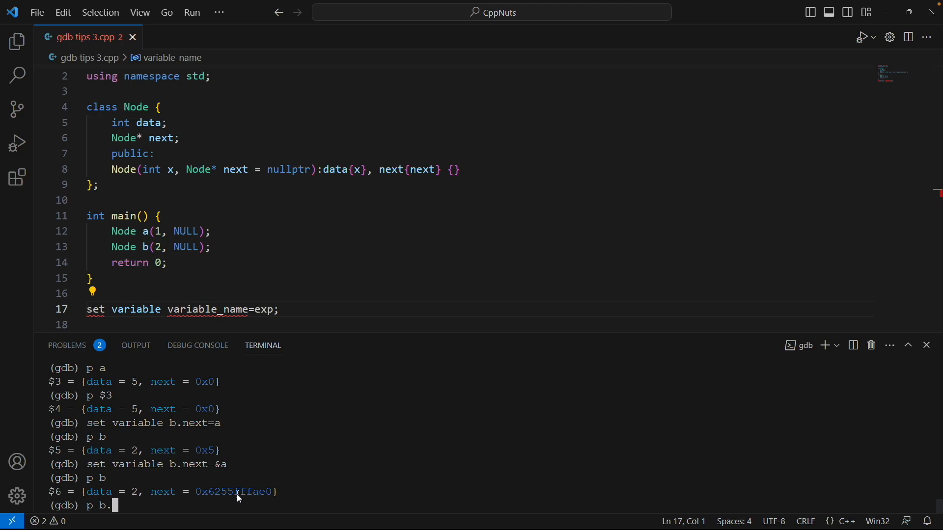
type("next")
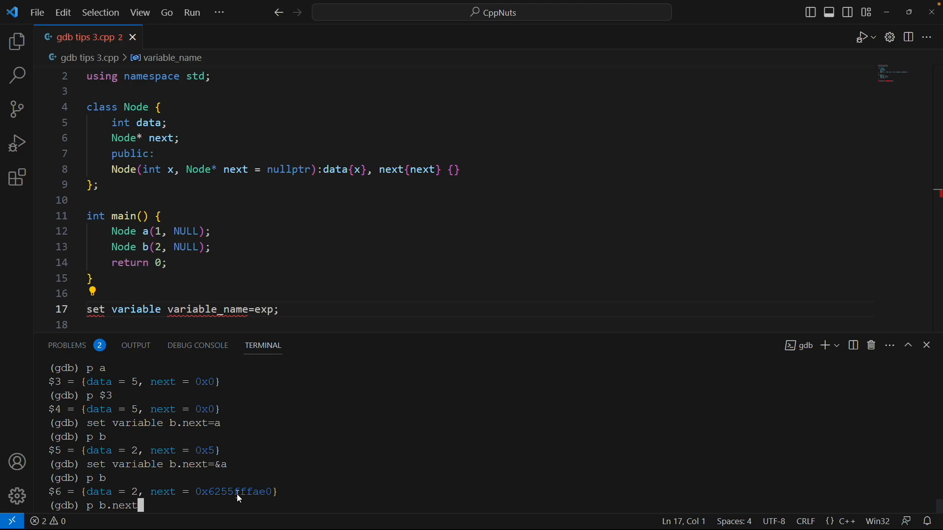
key("Return")
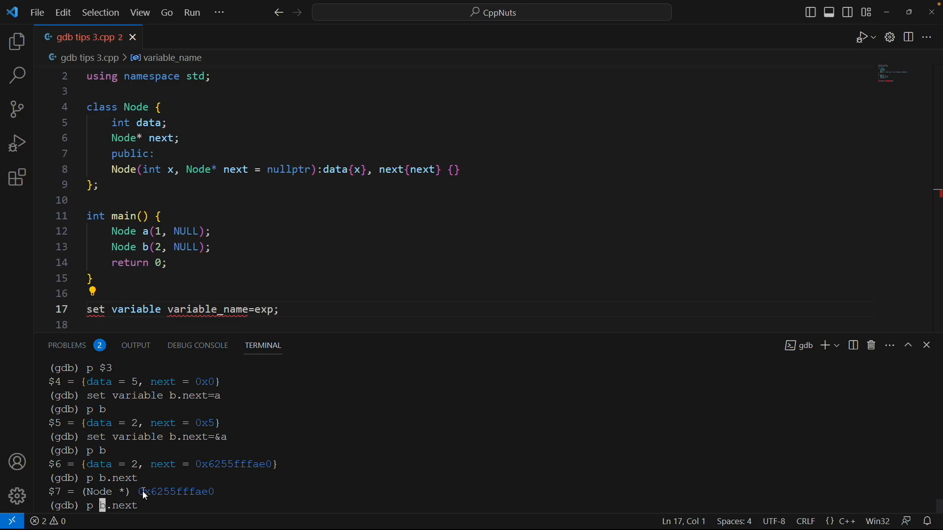
type("*")
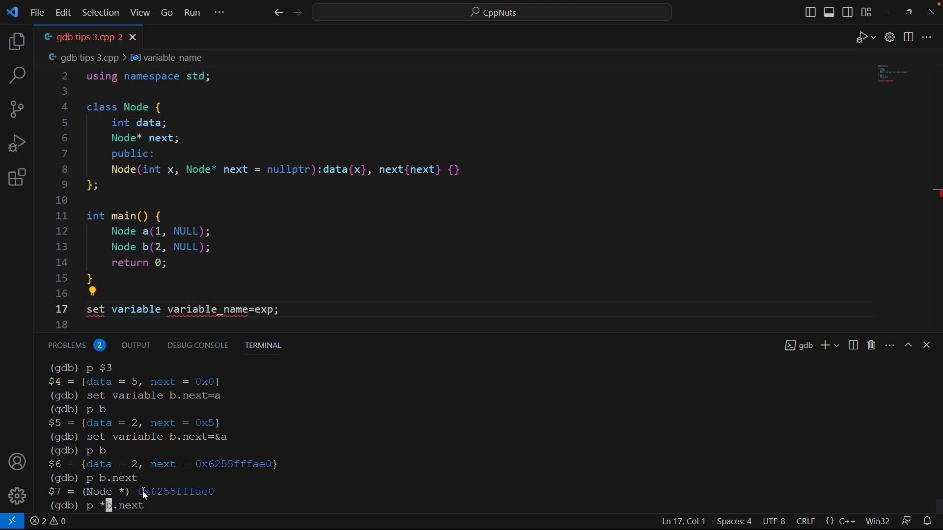
key("Return")
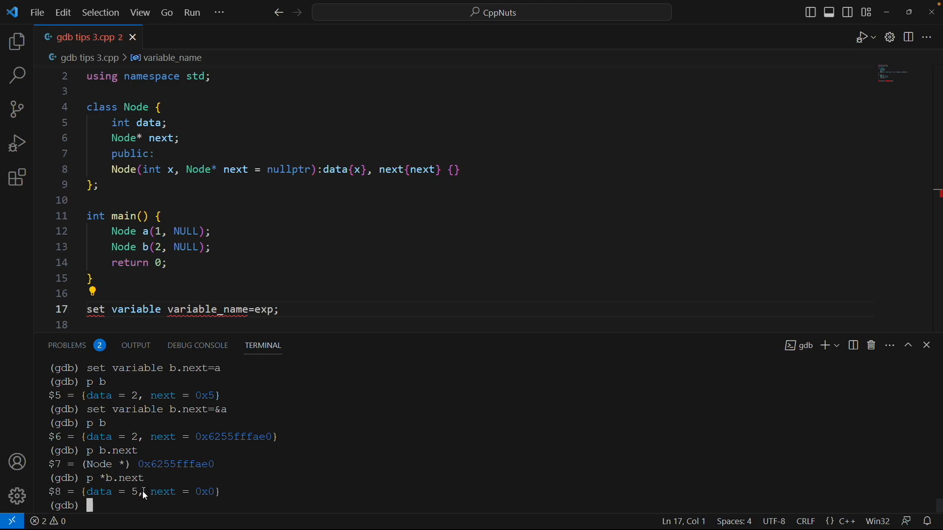
mouse_move(198, 499)
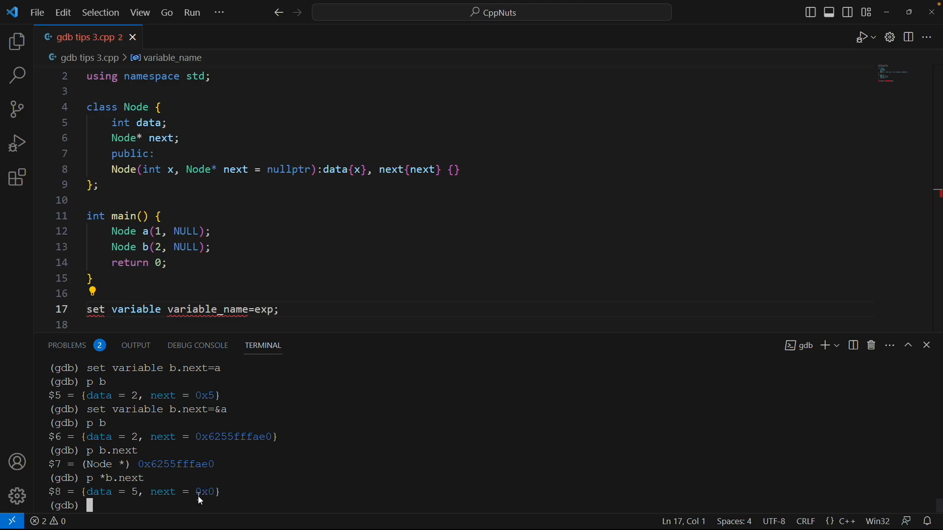
mouse_move(167, 414)
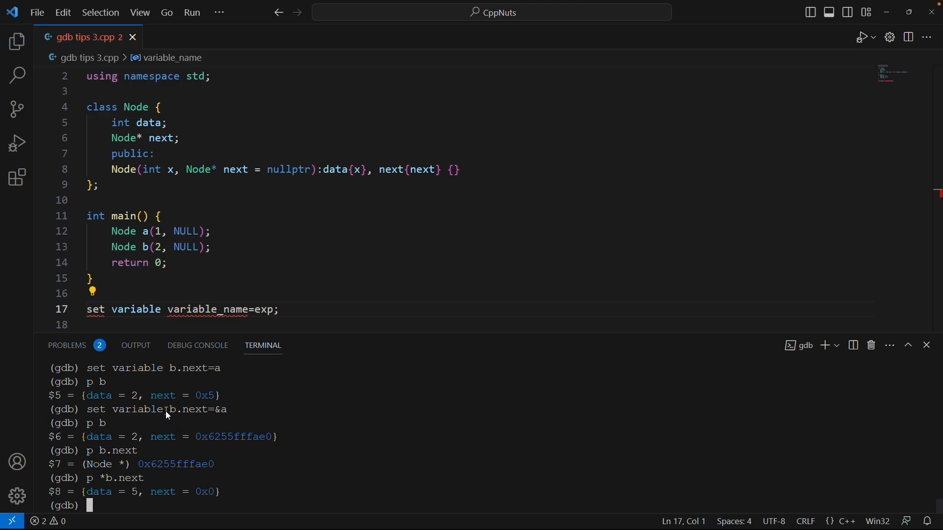
scroll("up", 3)
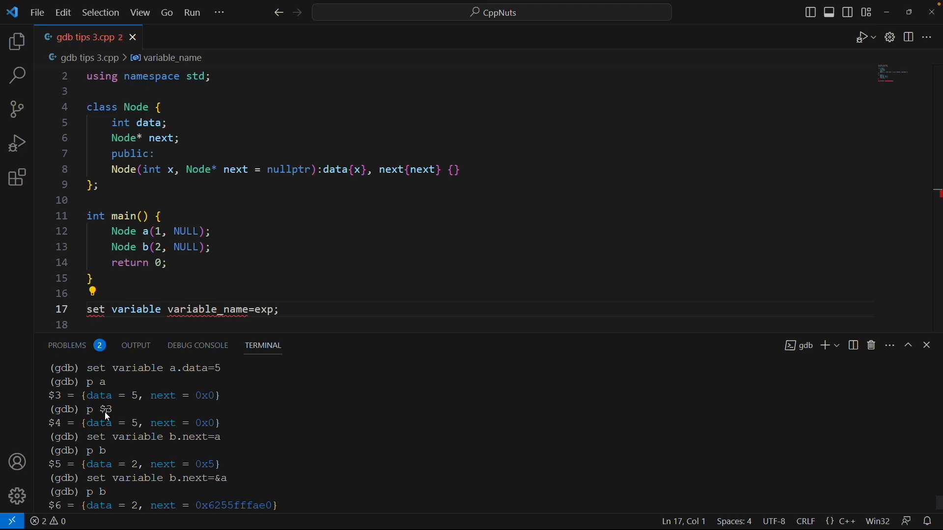
mouse_move(223, 403)
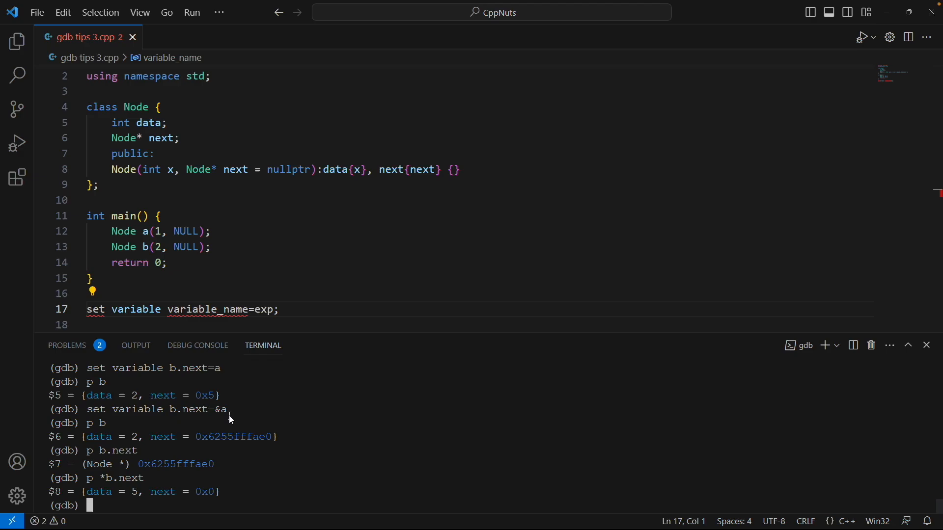
Create convenience variable $myvar = 10 and print it, giving $9 = 10.
type("set variabl")
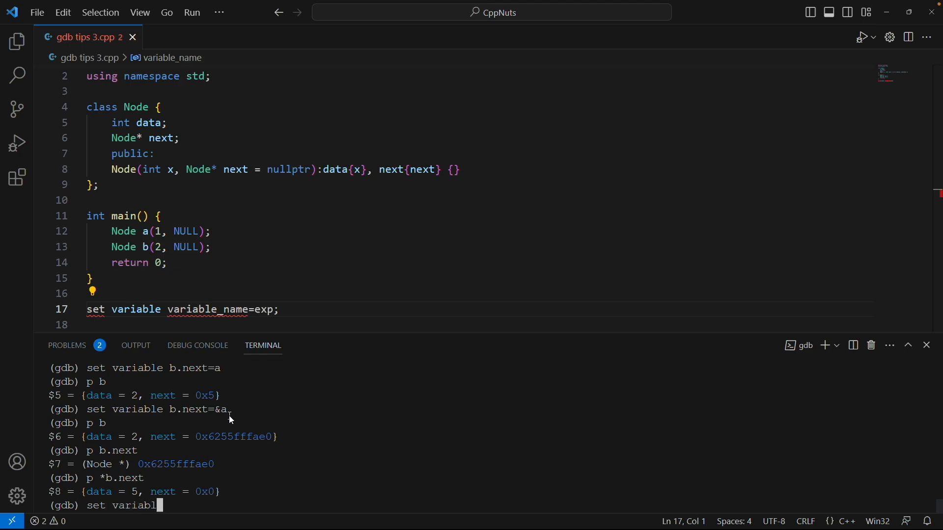
type("$")
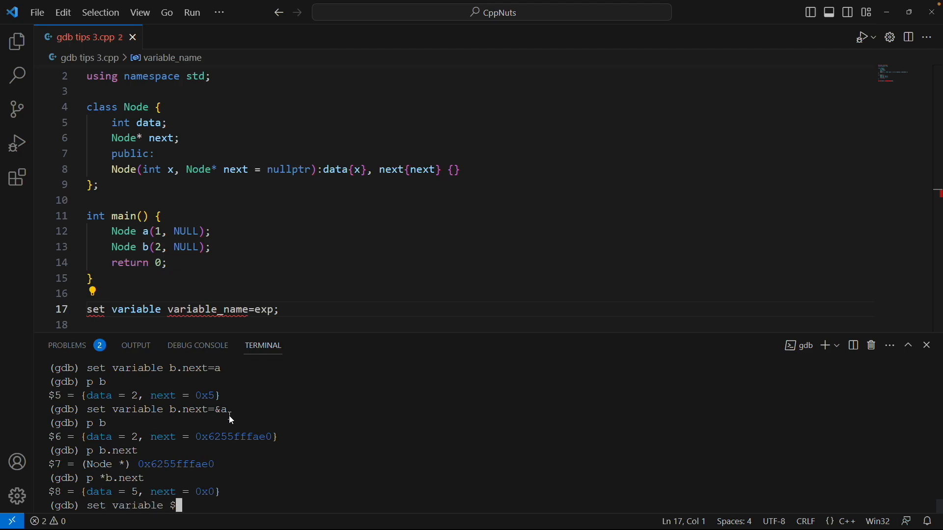
type("myvari")
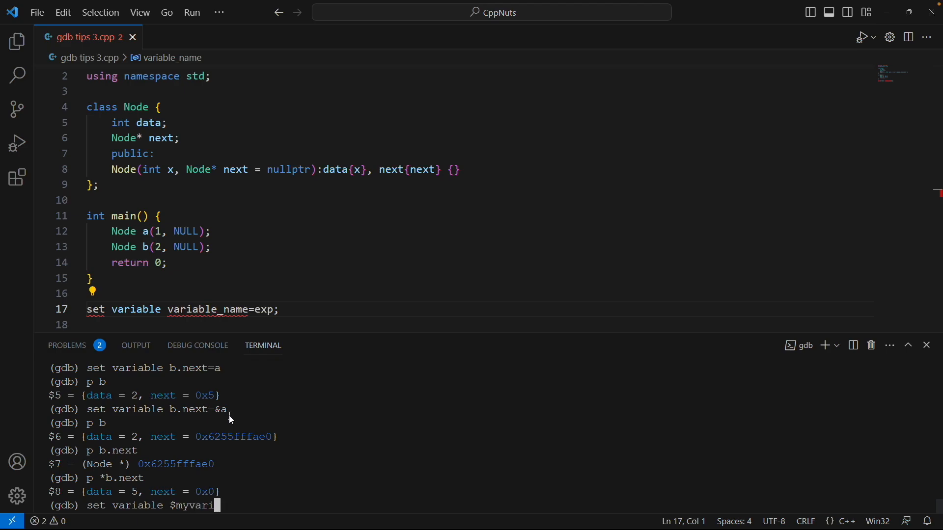
key("backspace")
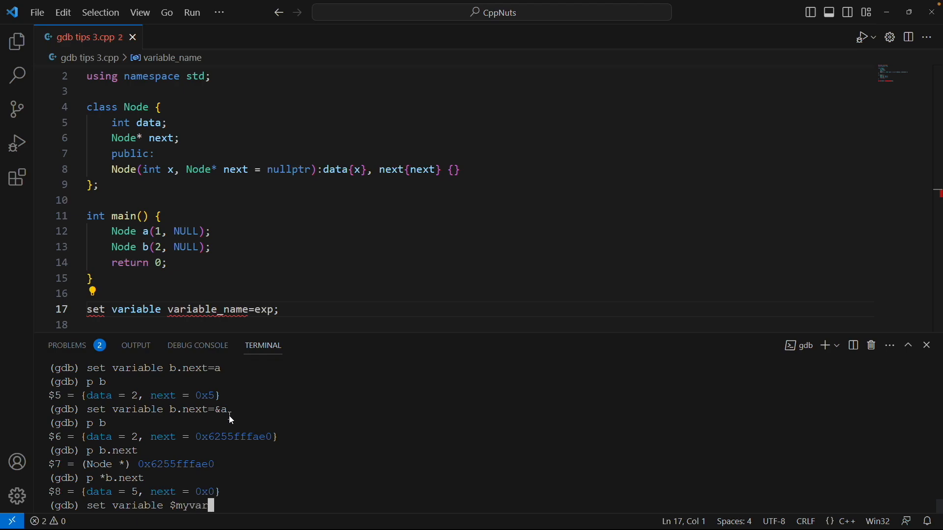
type("=10")
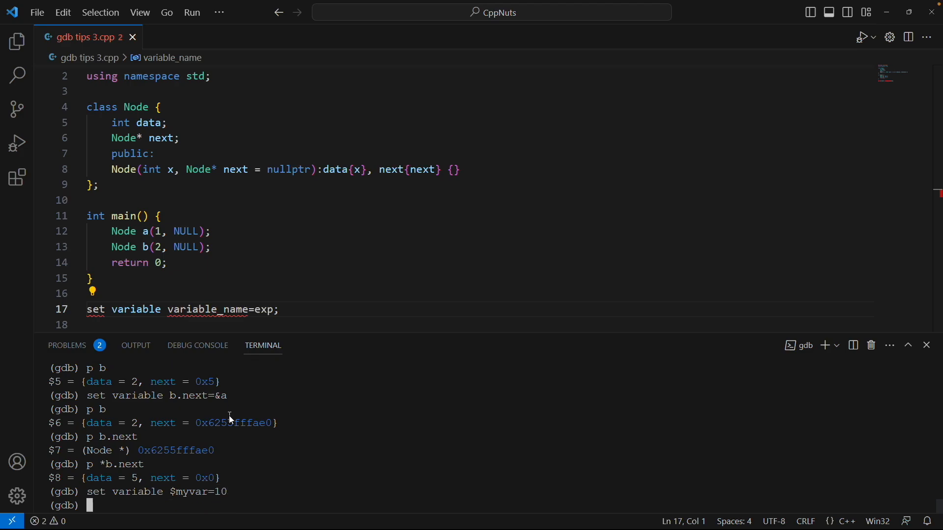
type("p")
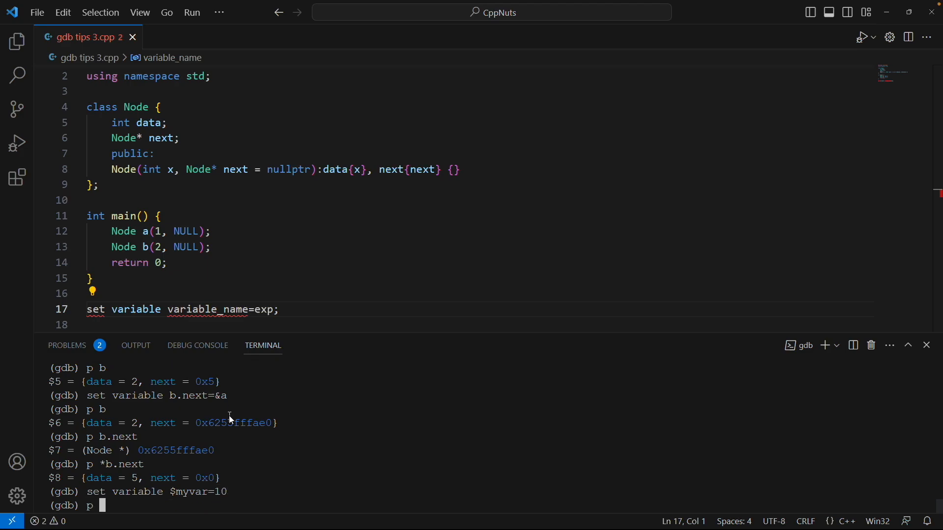
type("$myvar")
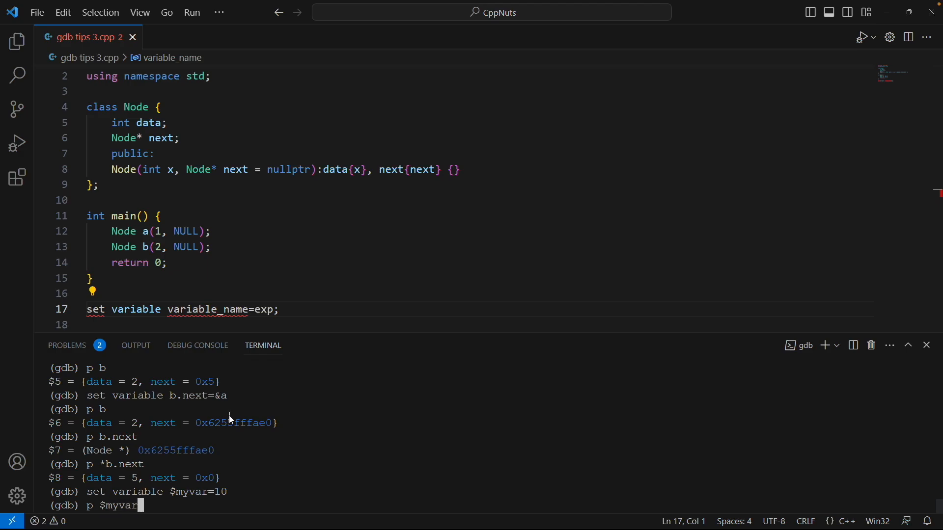
key("Return")
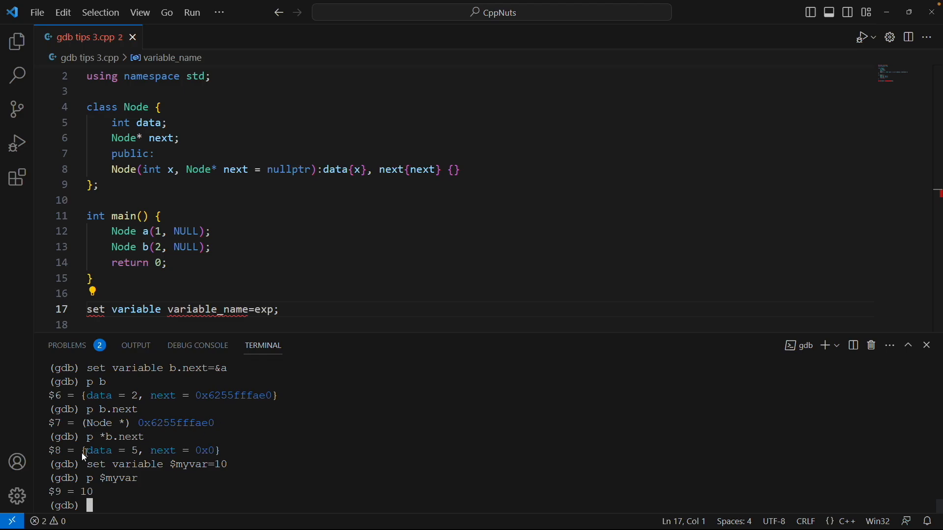
mouse_move(52, 423)
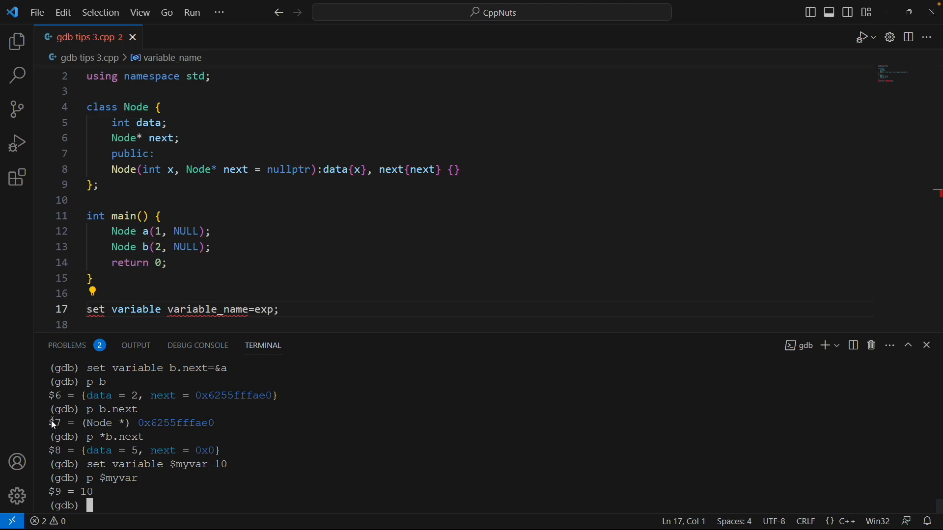
mouse_move(114, 482)
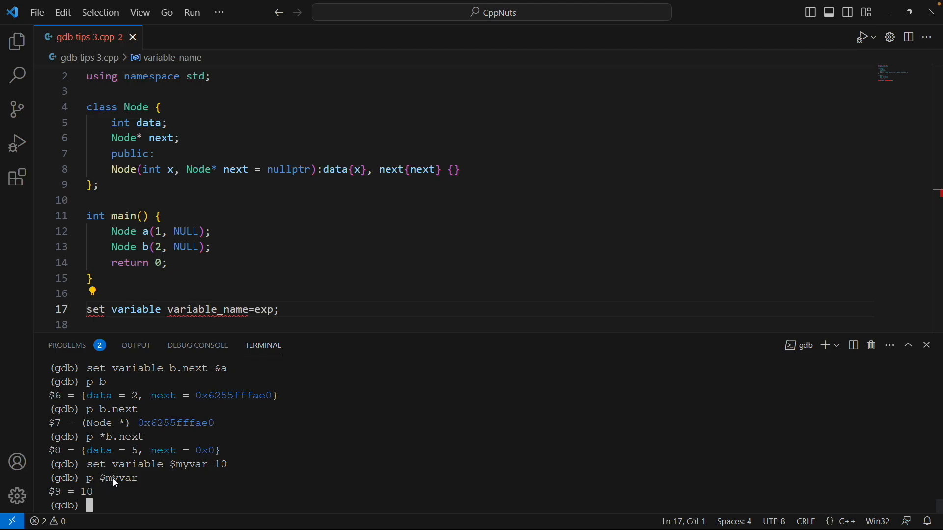
mouse_move(145, 478)
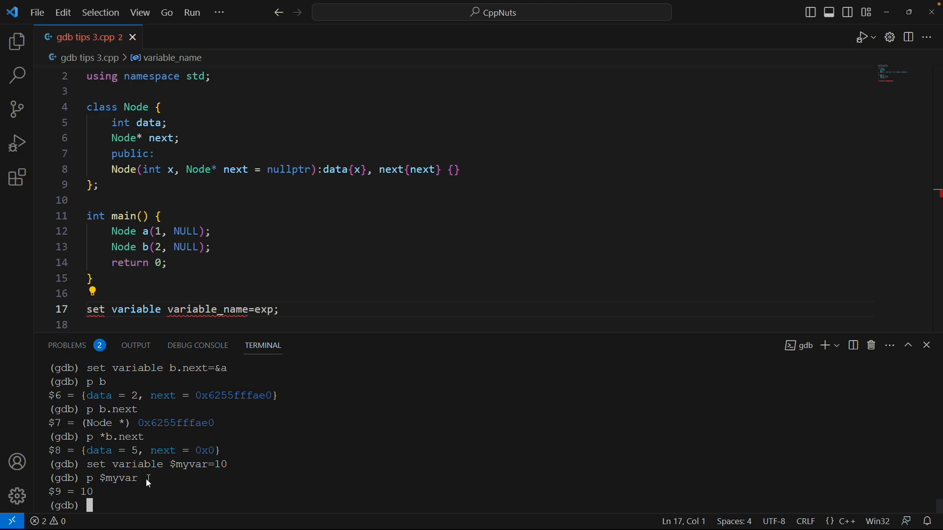
mouse_move(151, 481)
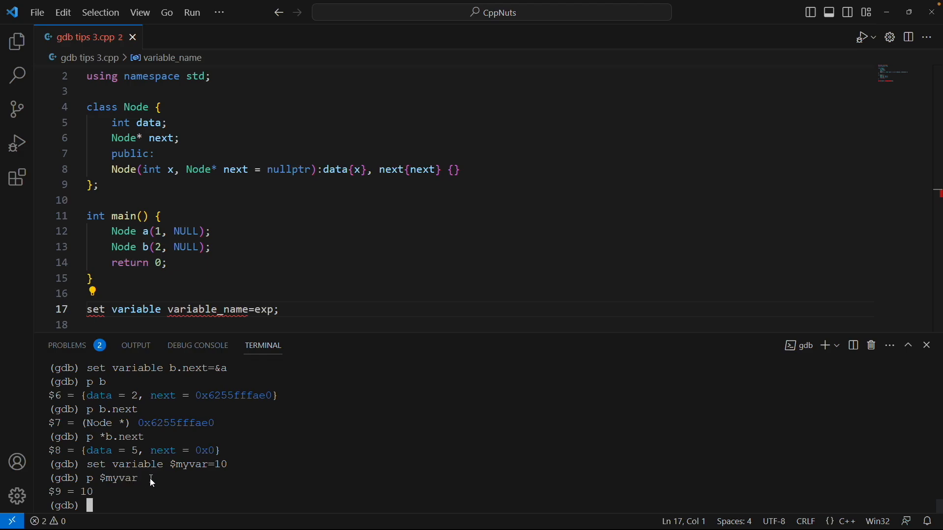
Reassign $myvar = 10*4*2 and print it, giving $10 = 80.
type("set variable $myvar=1")
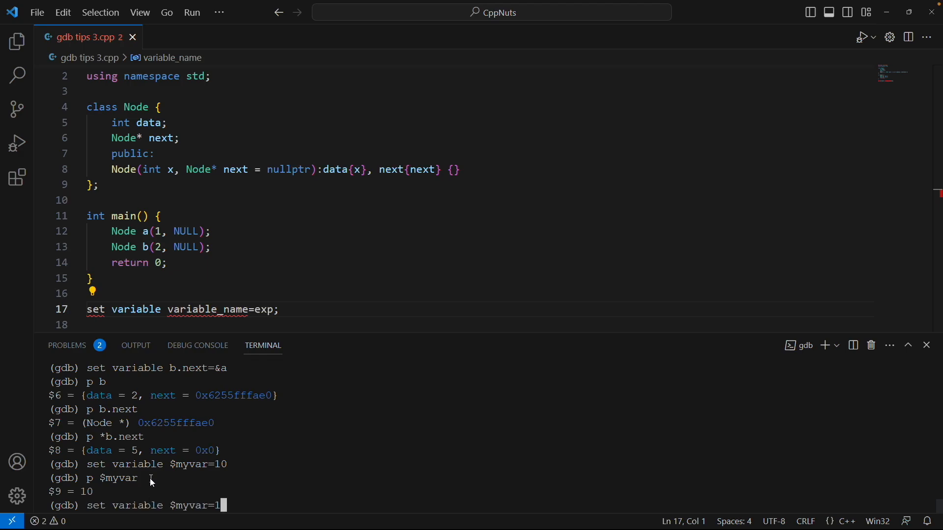
type("0")
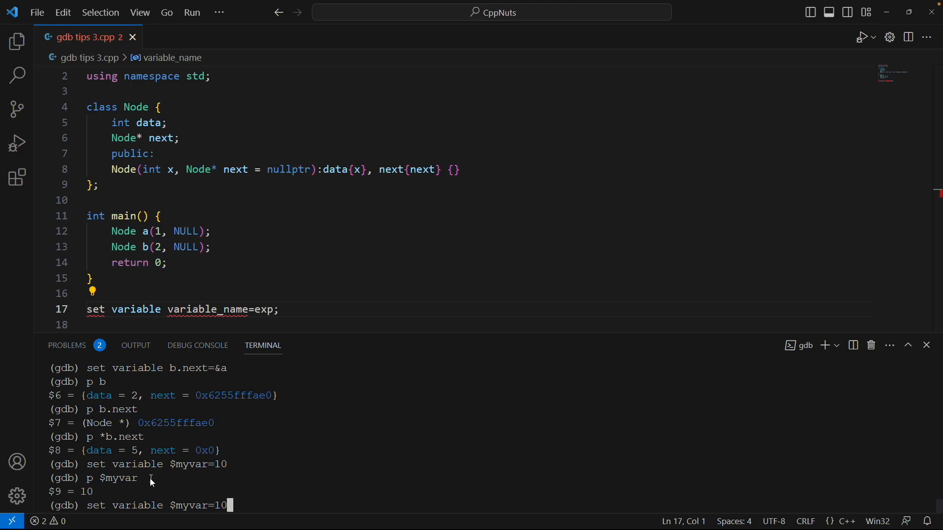
type("*4")
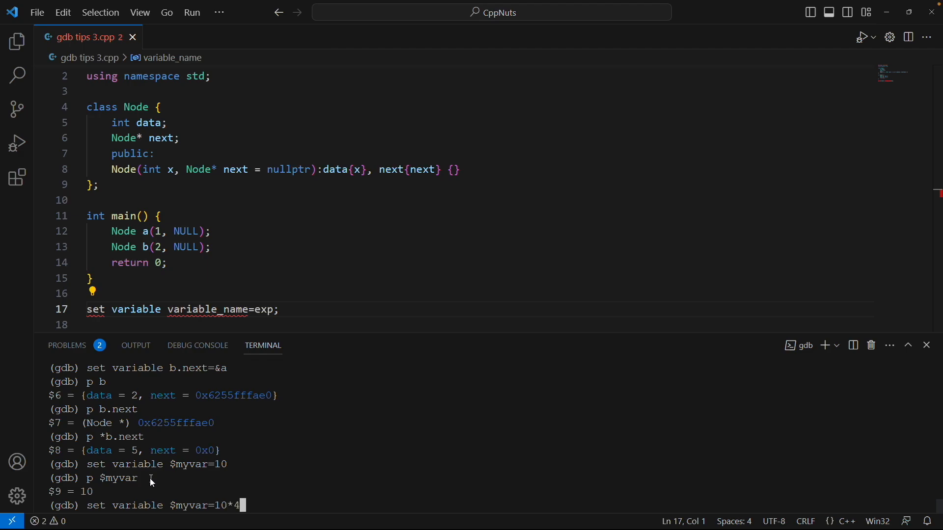
type("*2")
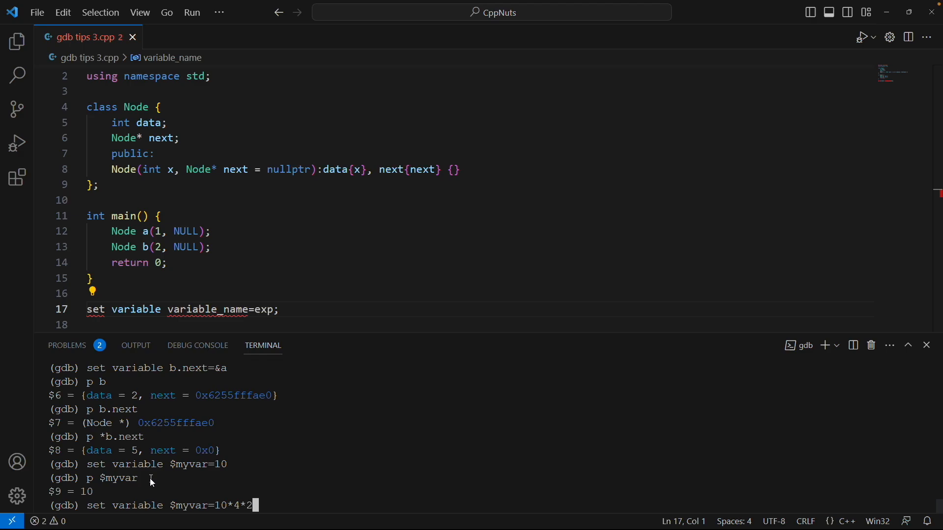
key("Return")
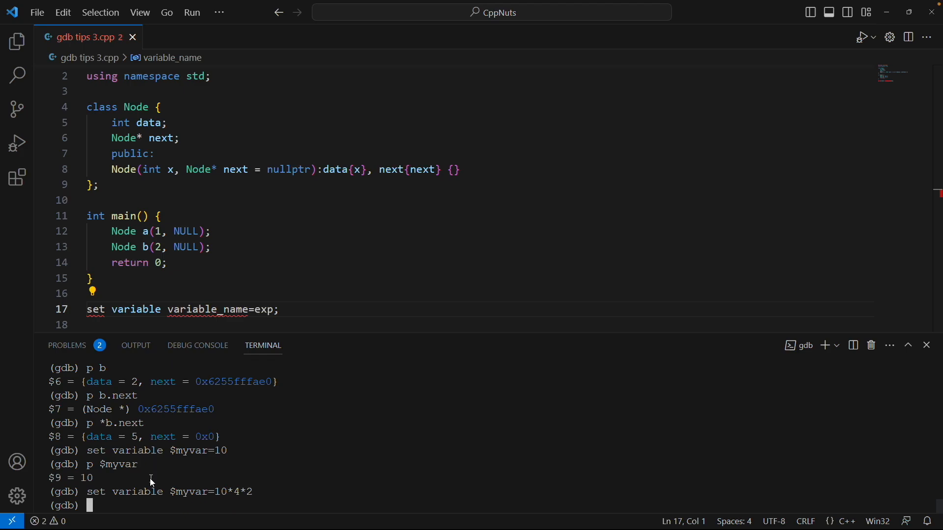
type("p $myvar")
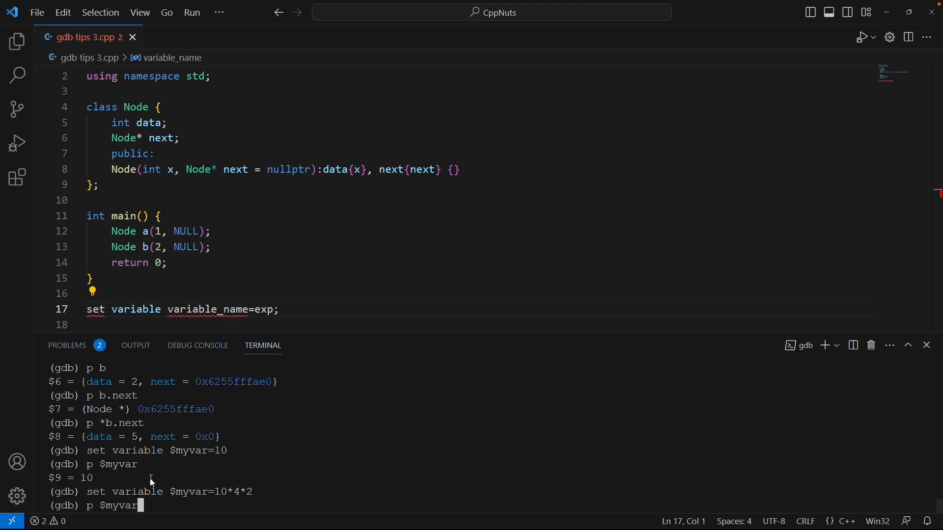
key("Return")
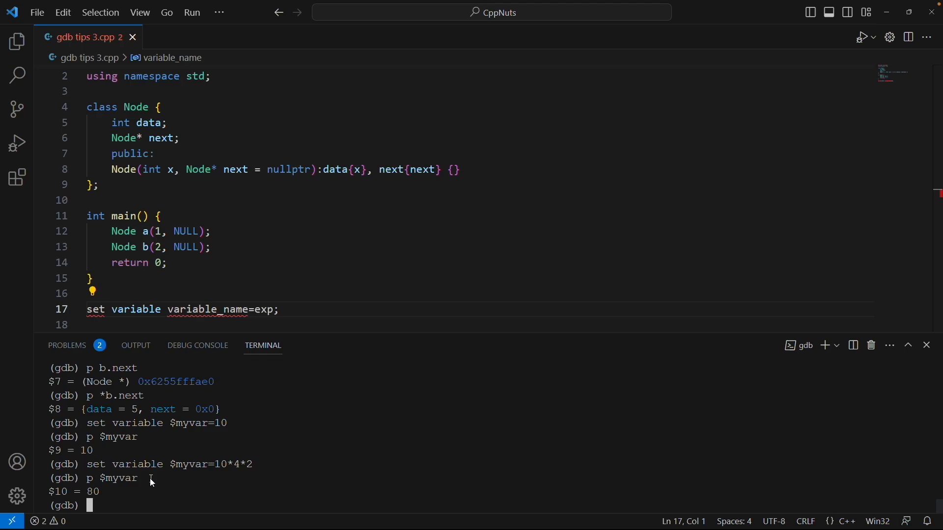
mouse_move(173, 473)
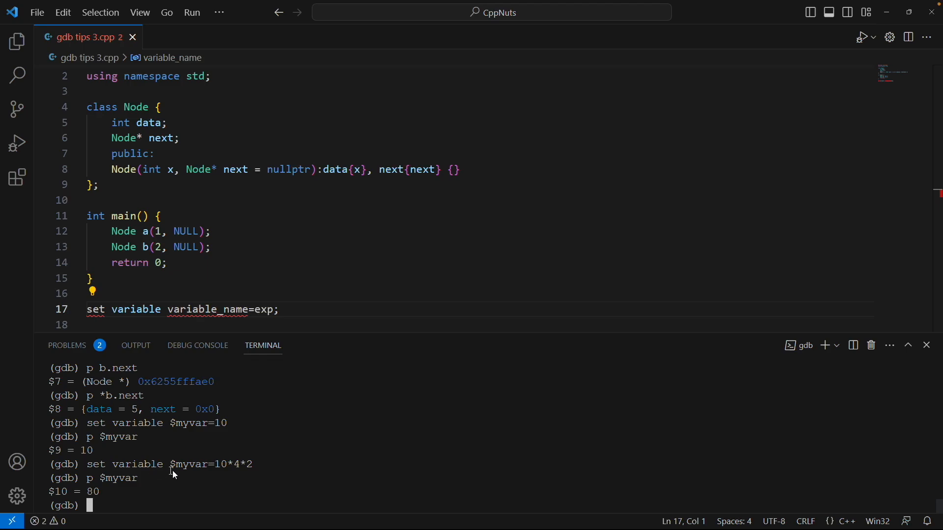
mouse_move(178, 445)
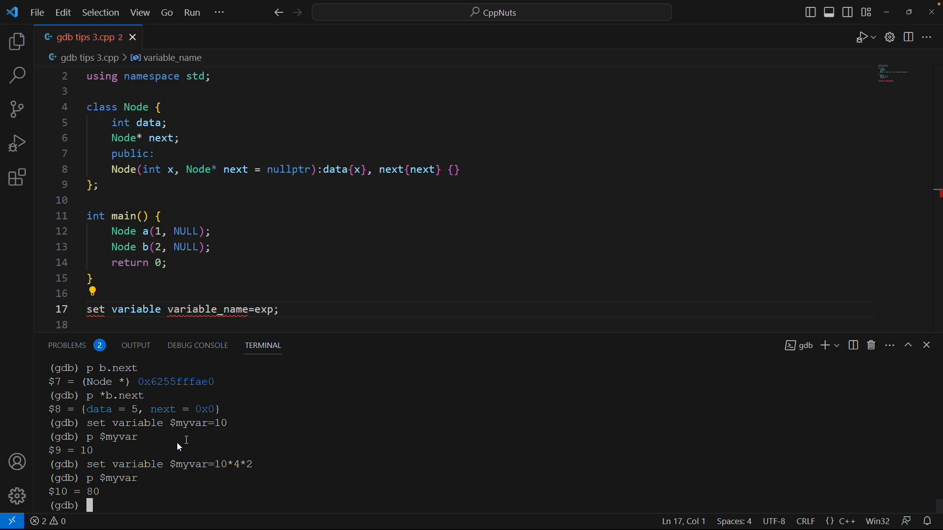
mouse_move(181, 454)
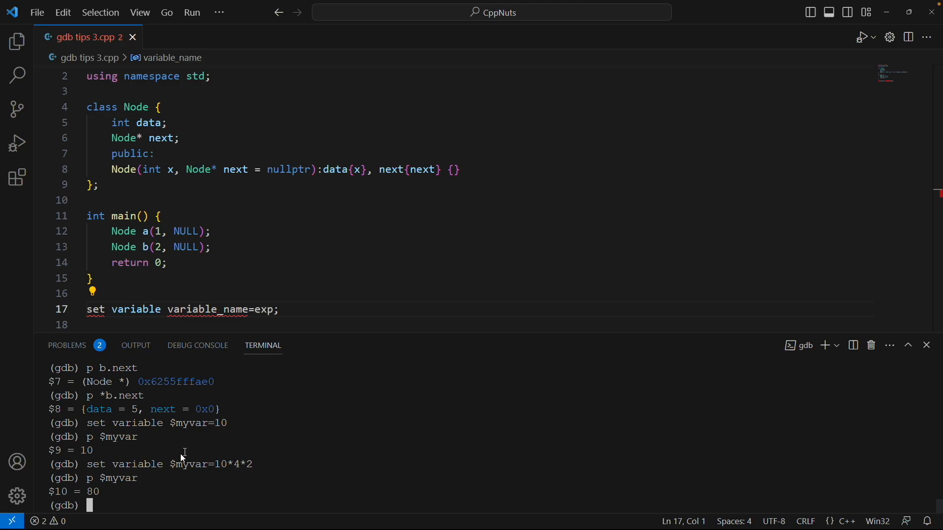
mouse_move(176, 465)
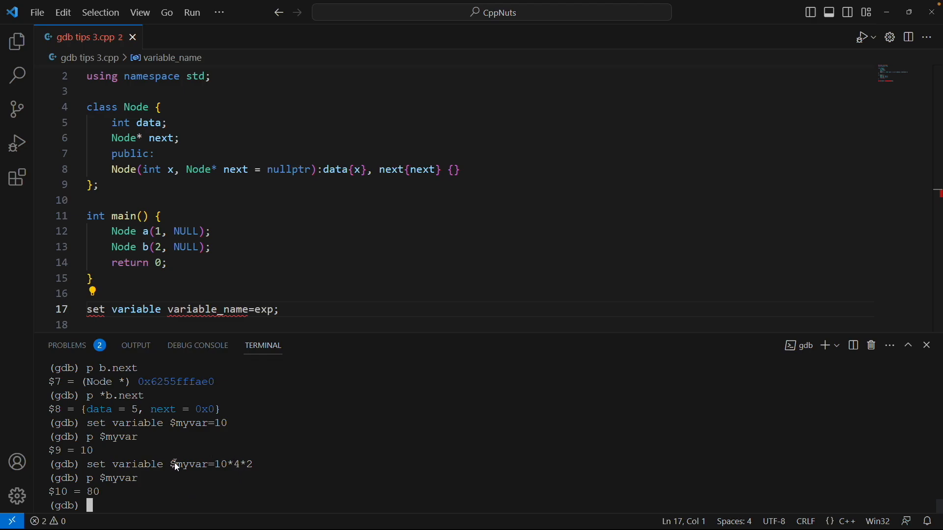
mouse_move(181, 464)
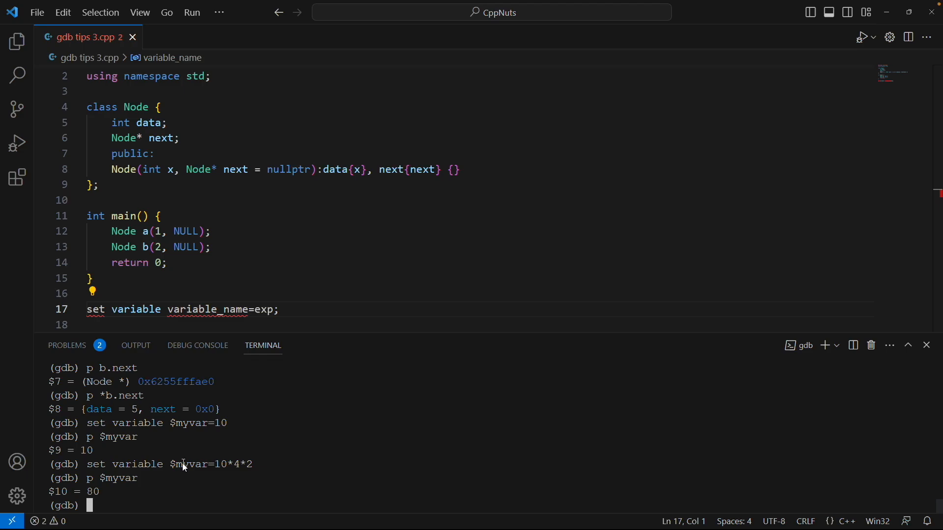
mouse_move(176, 428)
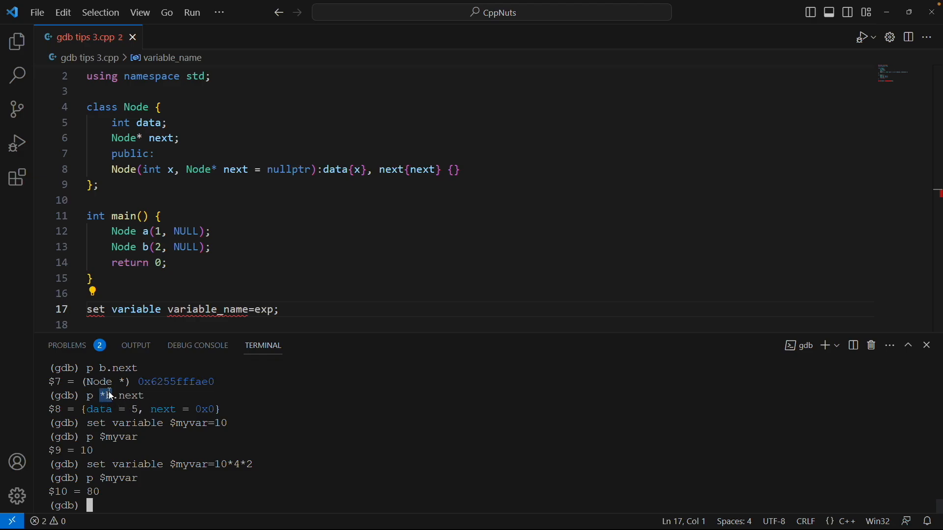
mouse_move(144, 234)
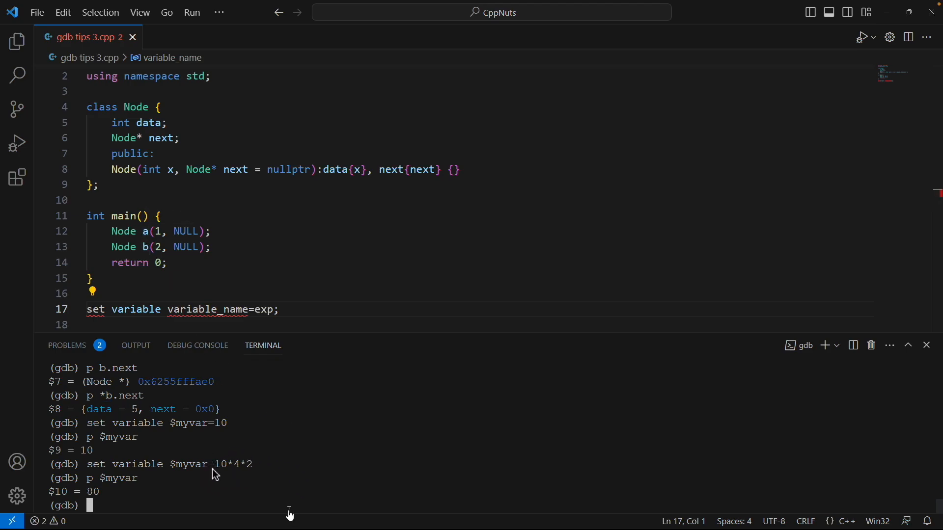
mouse_move(272, 484)
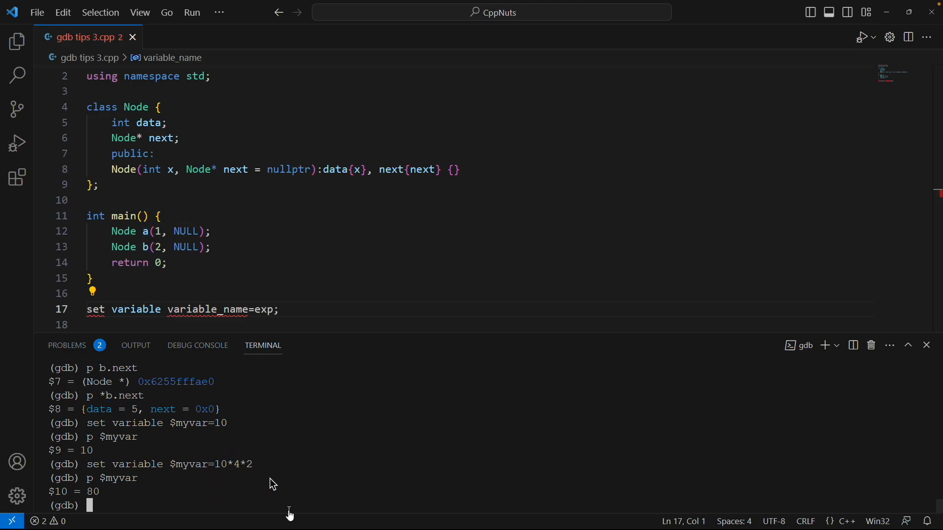
Replace the recalled command's '10*4*2' with '&a' so $myvar holds a's address, starting a print.
type("set variable $myvar=10*4*2")
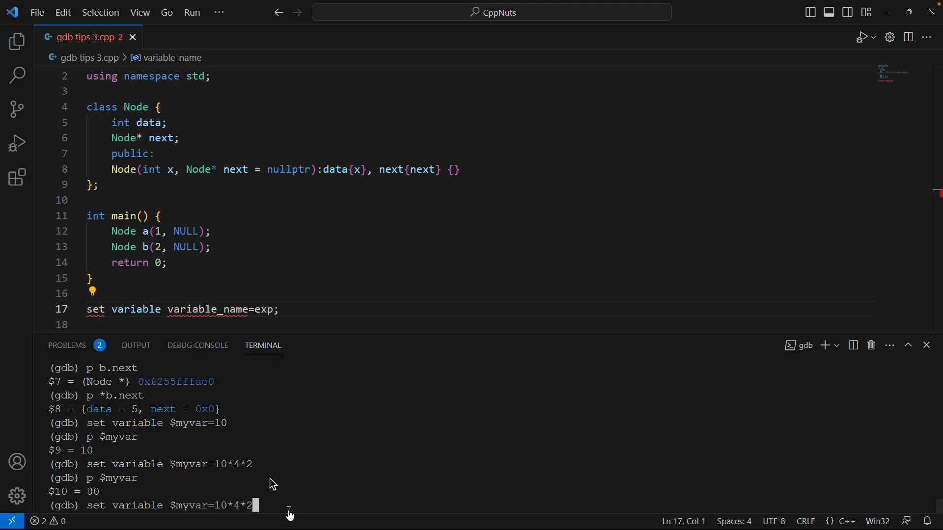
key("Backspace")
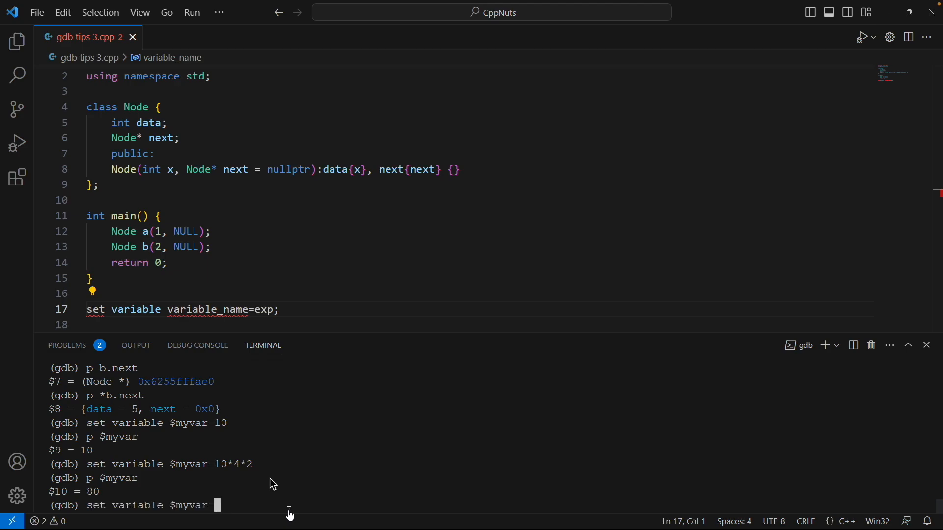
type("&a")
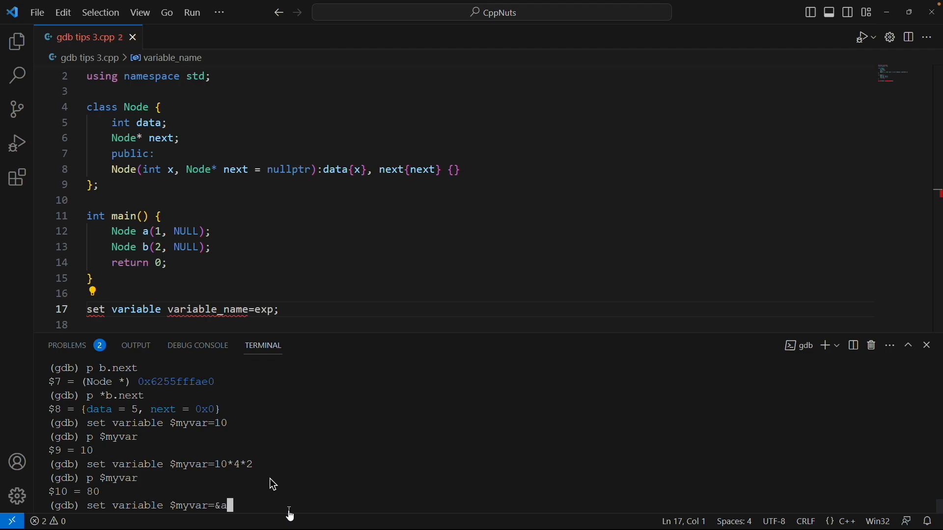
key("Return")
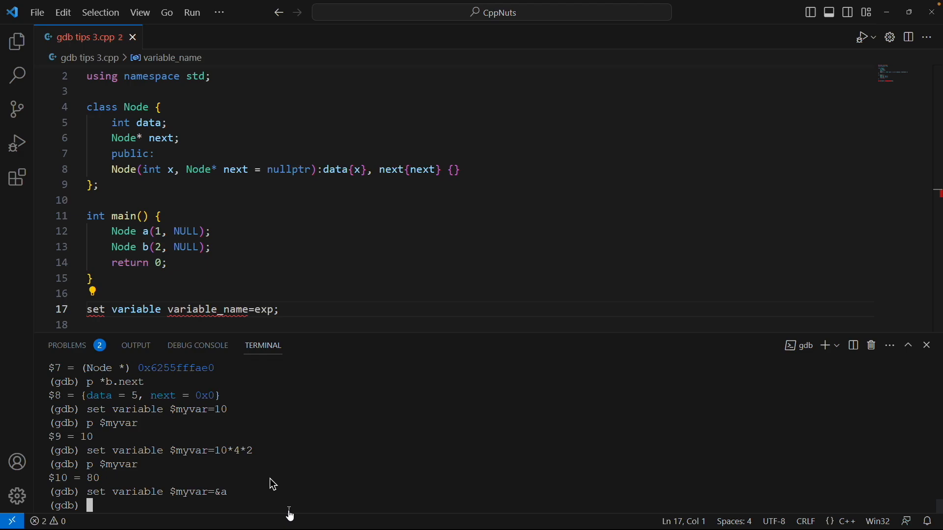
type("p $")
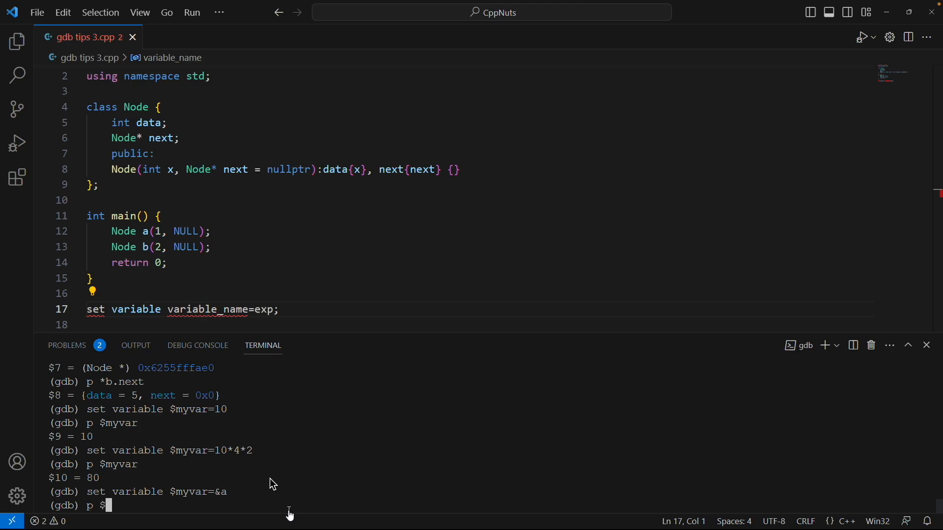
Print $myvar as Node pointer 0x6255fffae0, then *$myvar giving data = 5, next = 0x0.
key("Return")
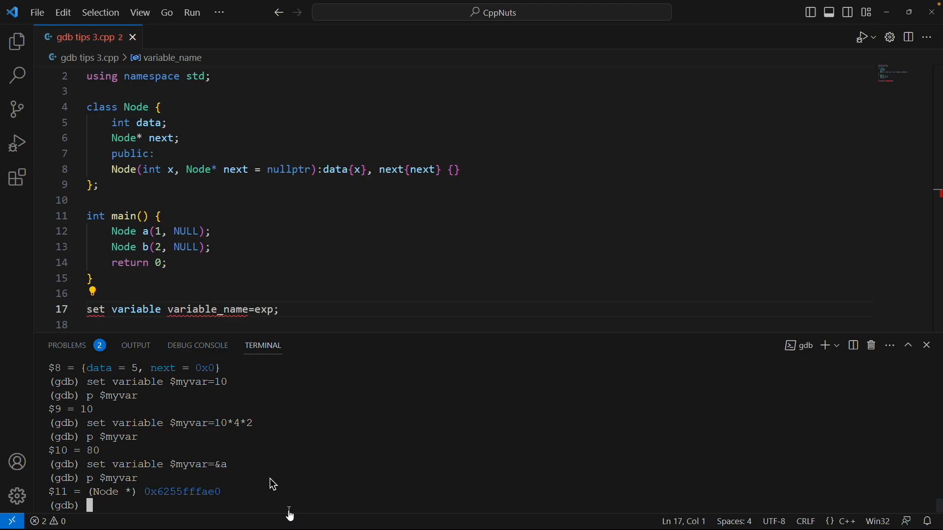
type("p $myvar")
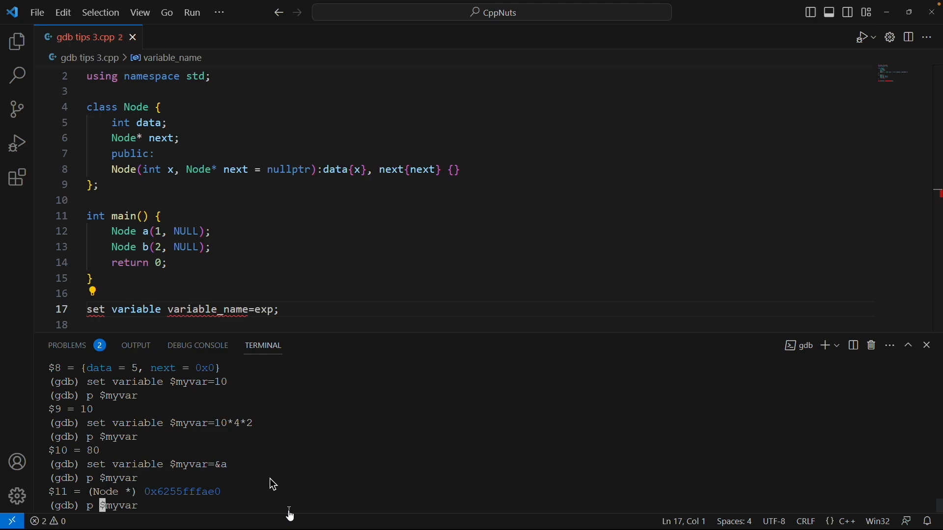
type("*")
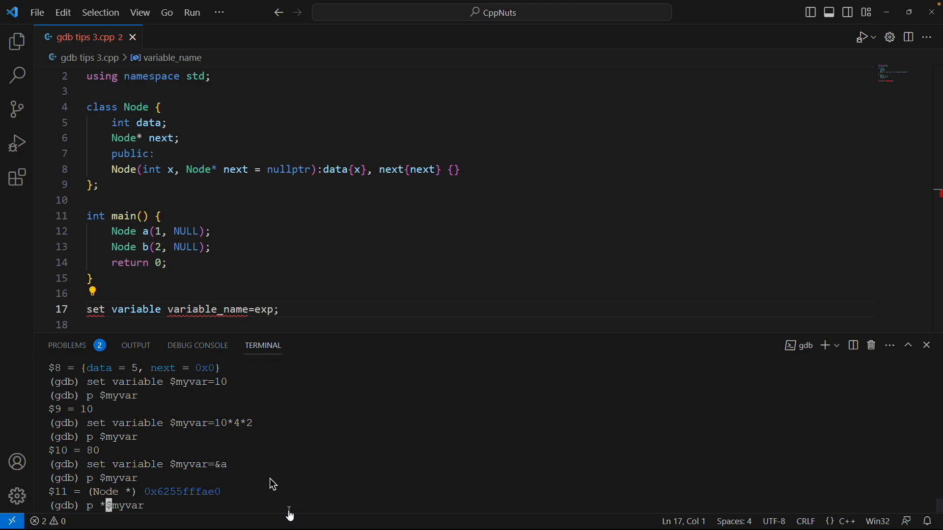
key("Return")
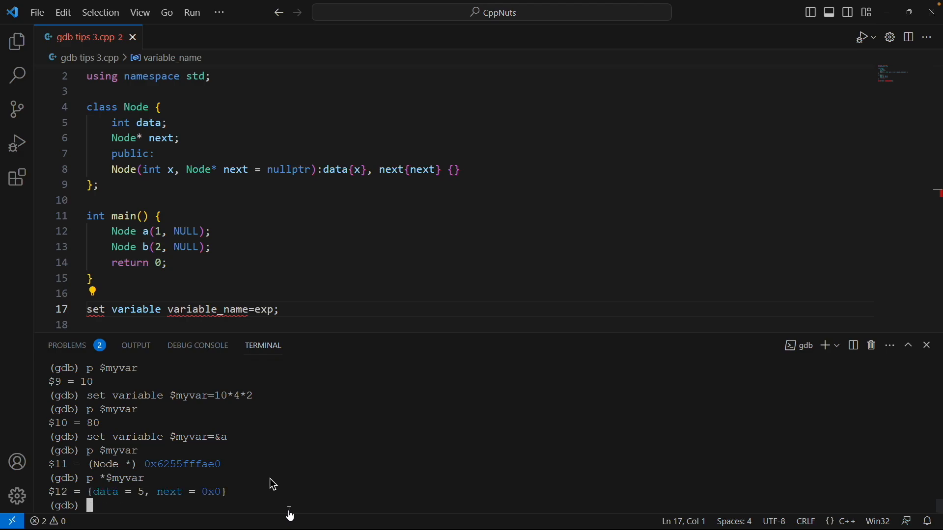
mouse_move(119, 484)
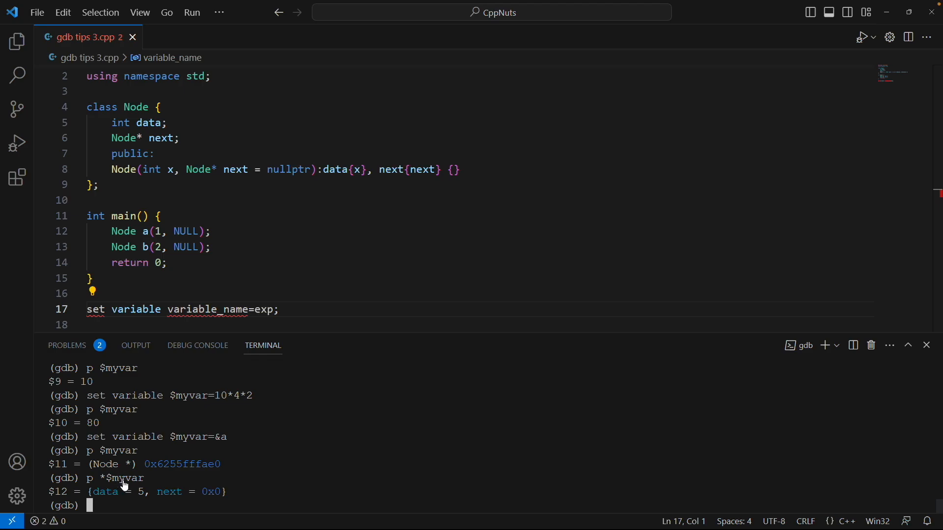
mouse_move(144, 472)
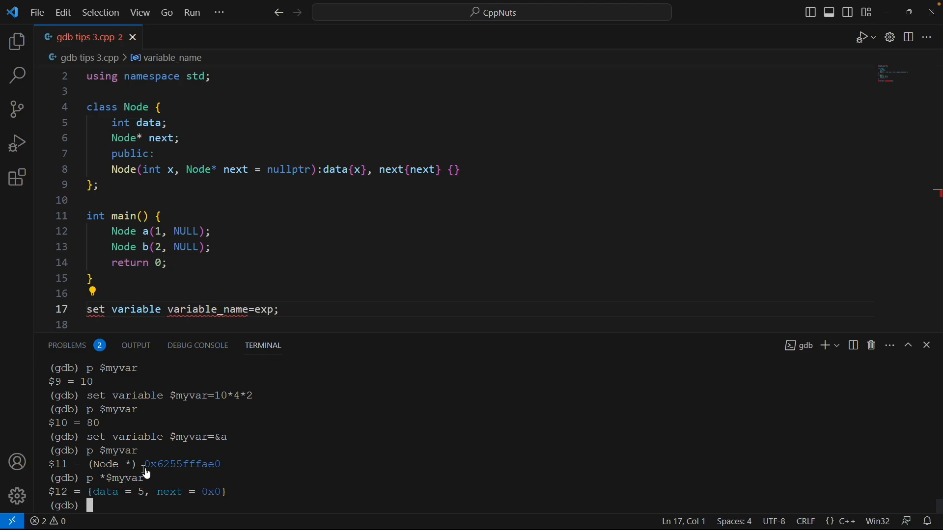
mouse_move(184, 465)
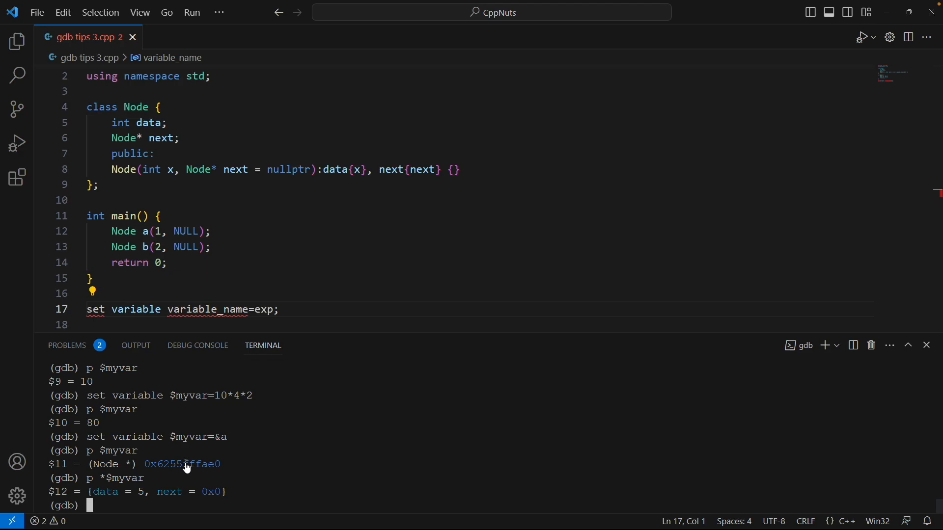
mouse_move(476, 481)
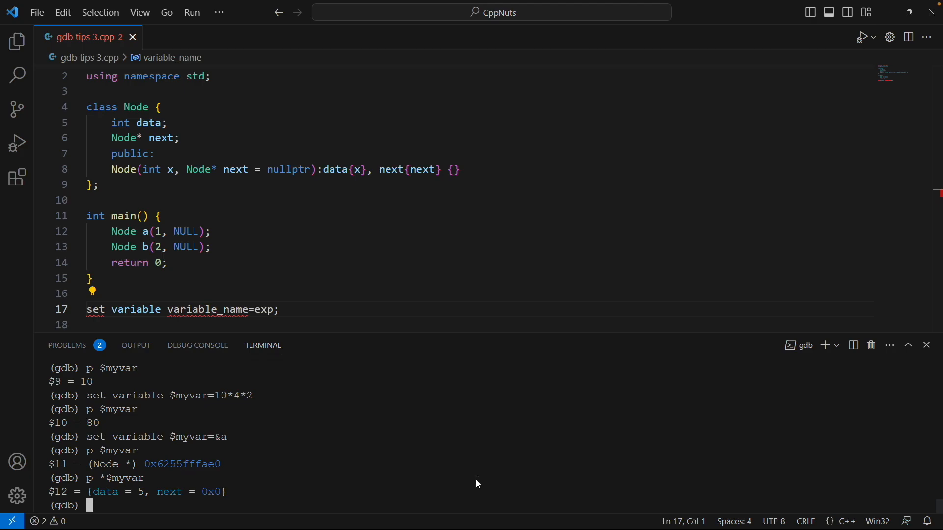
Assign &a to $myvar with the shorter 'set $myvar=&a' form, no variable keyword.
type("set variable $myvar=&a")
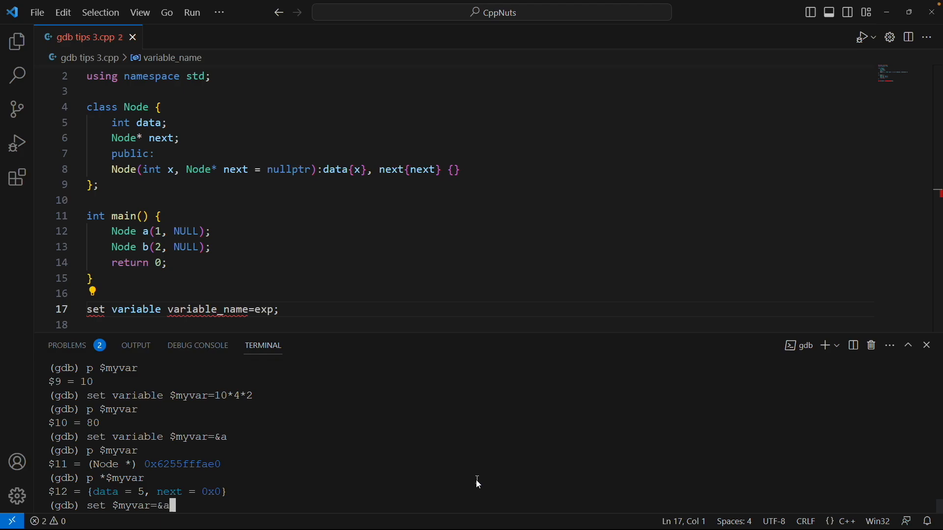
key("Return")
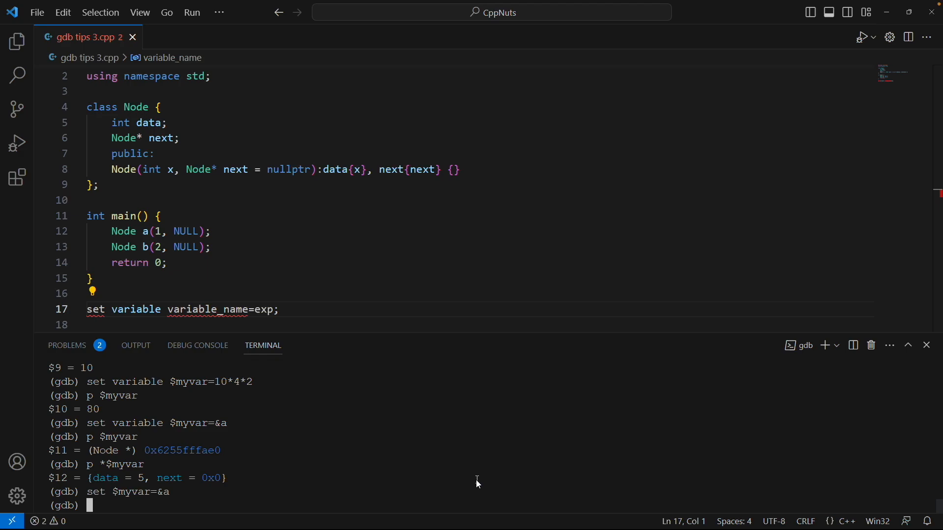
mouse_move(468, 414)
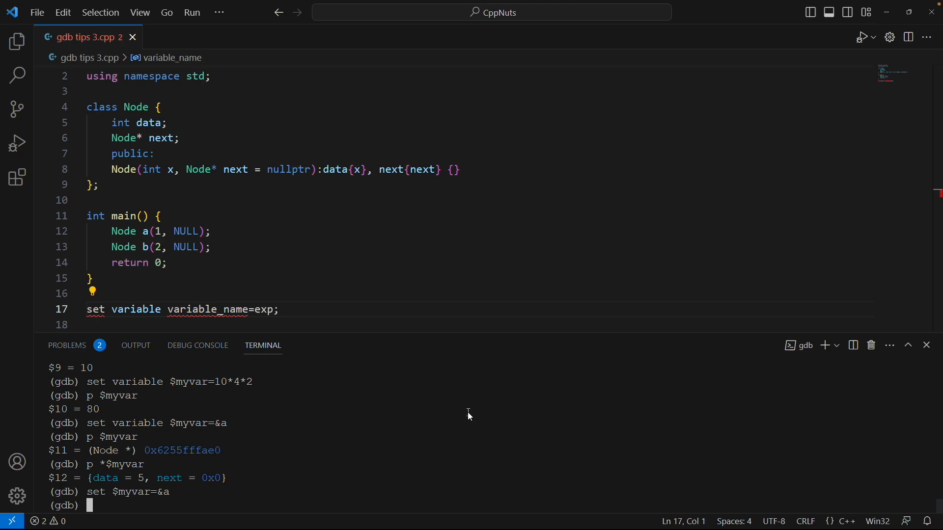